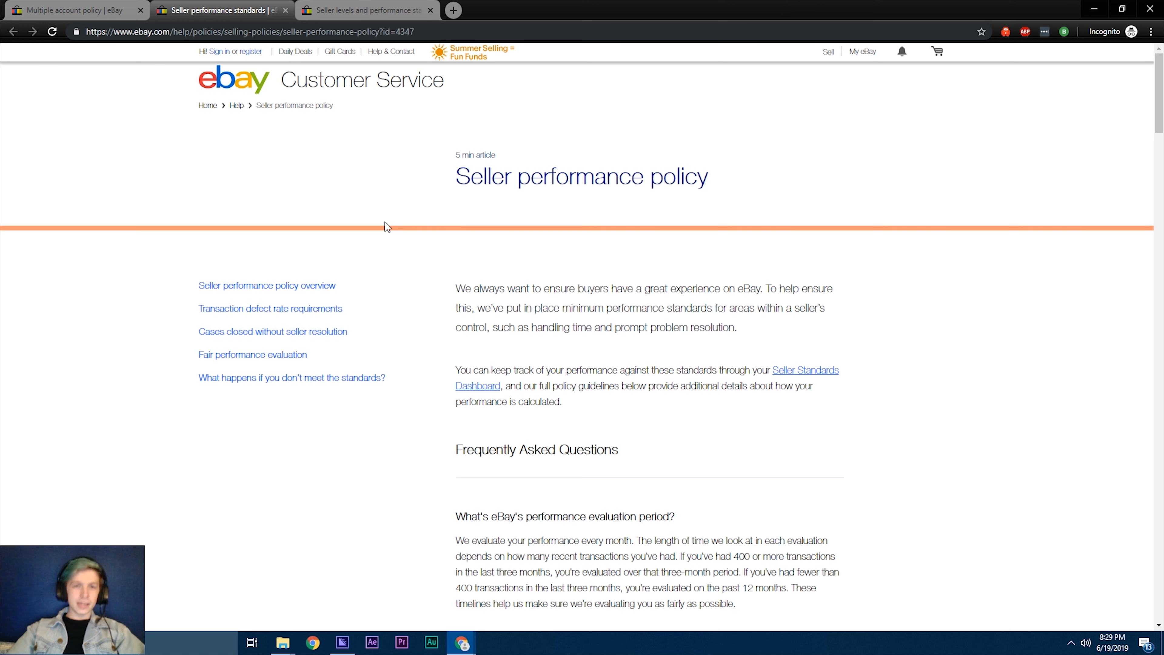
pyautogui.moveTo(252, 6)
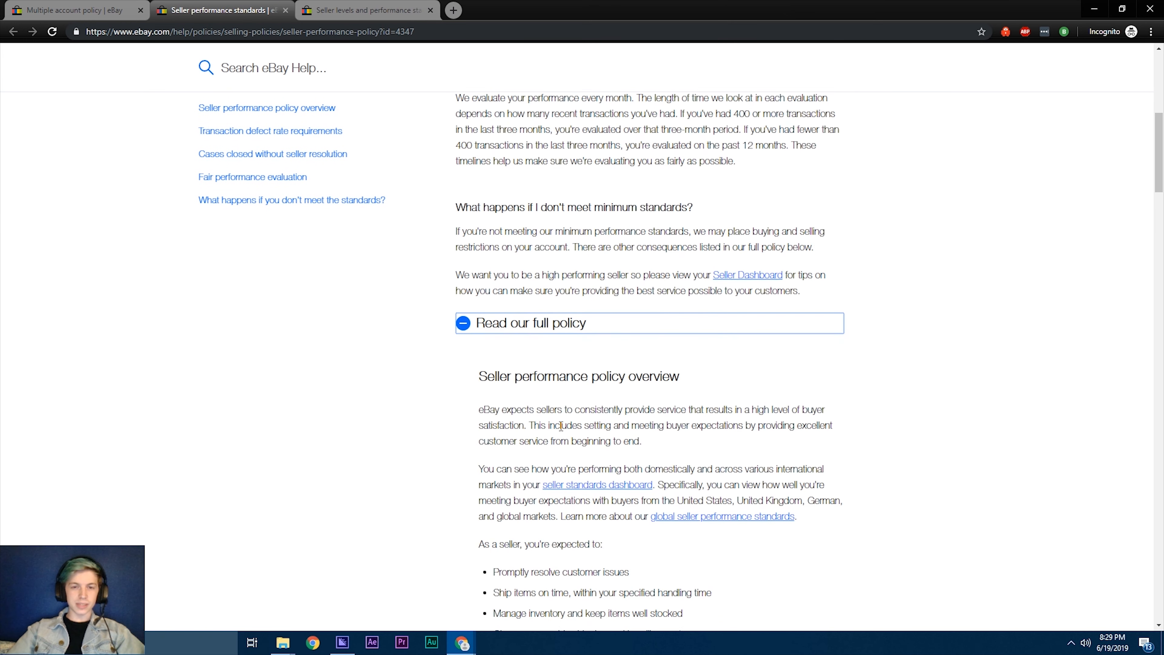
# Step: Scroll down to the Seller performance policy overview and expectations list
pyautogui.scroll(-3)
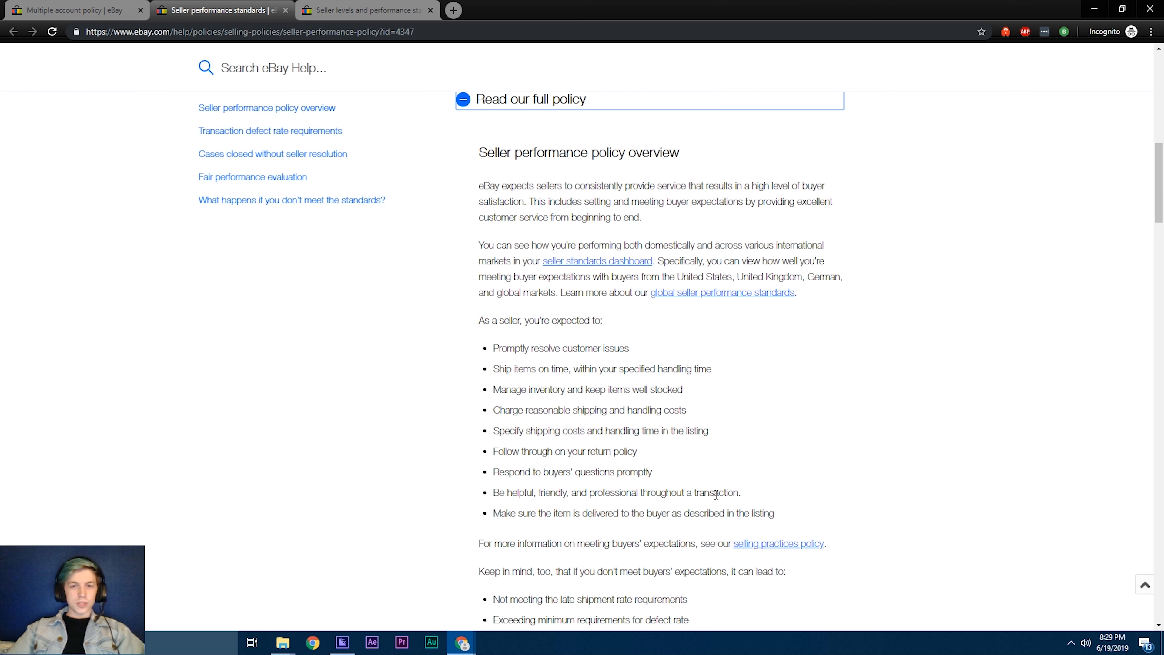
pyautogui.moveTo(791, 498)
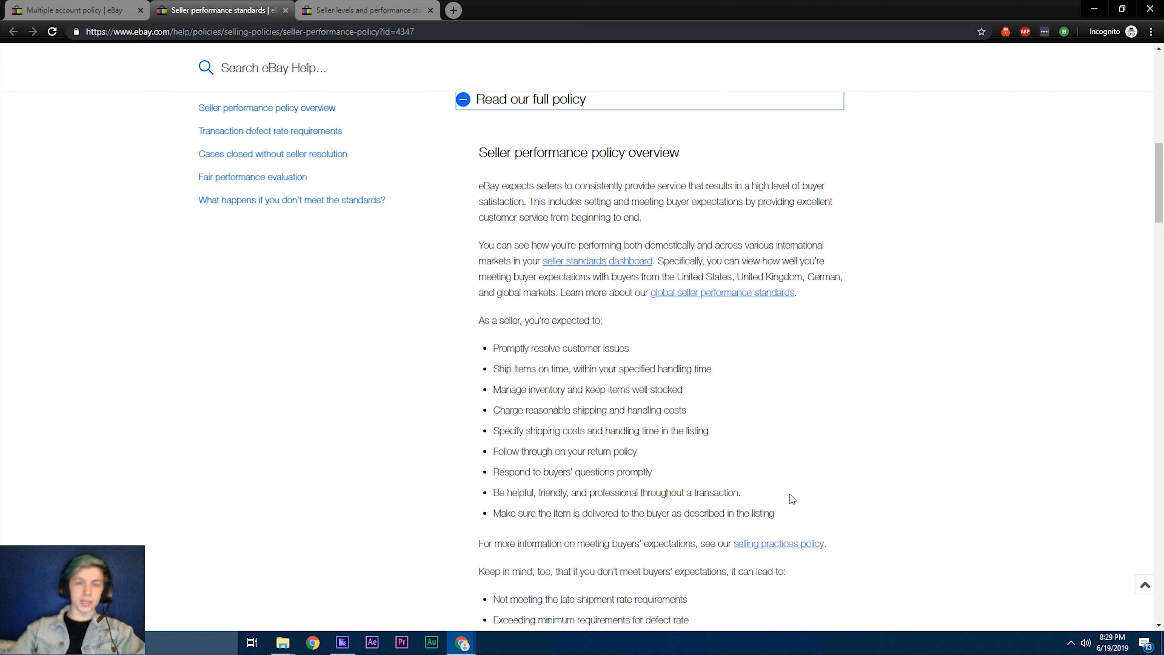
# Step: Bring the 'Cases closed without seller resolution' section and its 0.30% / 2-occurrence table into view, clearing the sentence selection
pyautogui.scroll(-3)
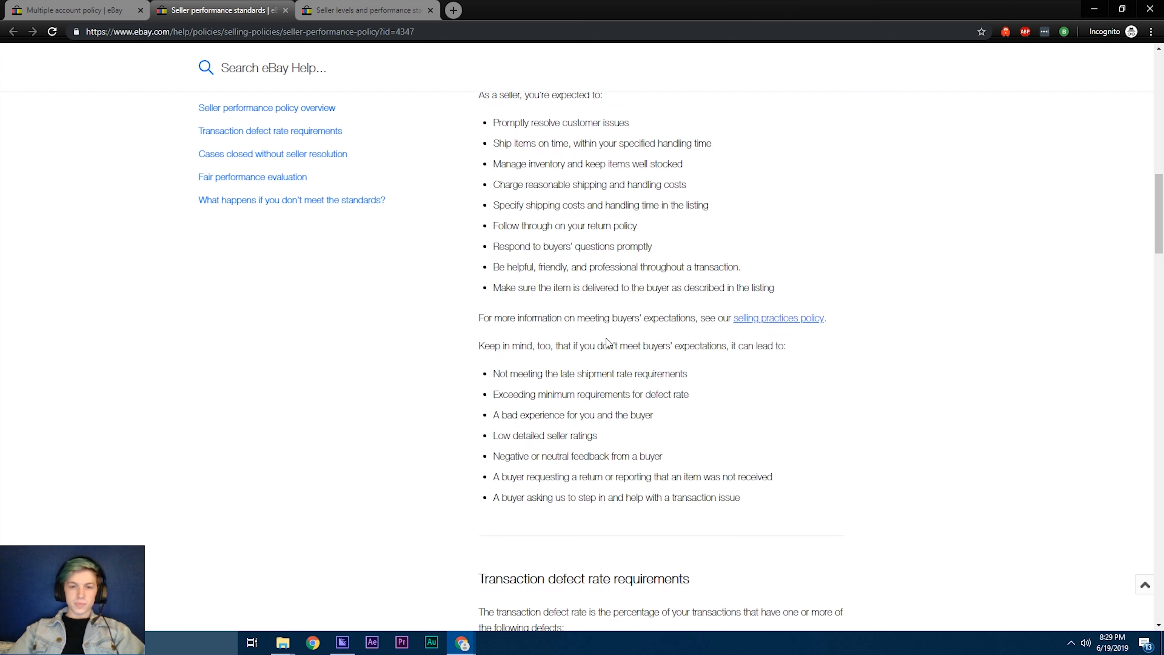
pyautogui.scroll(-3)
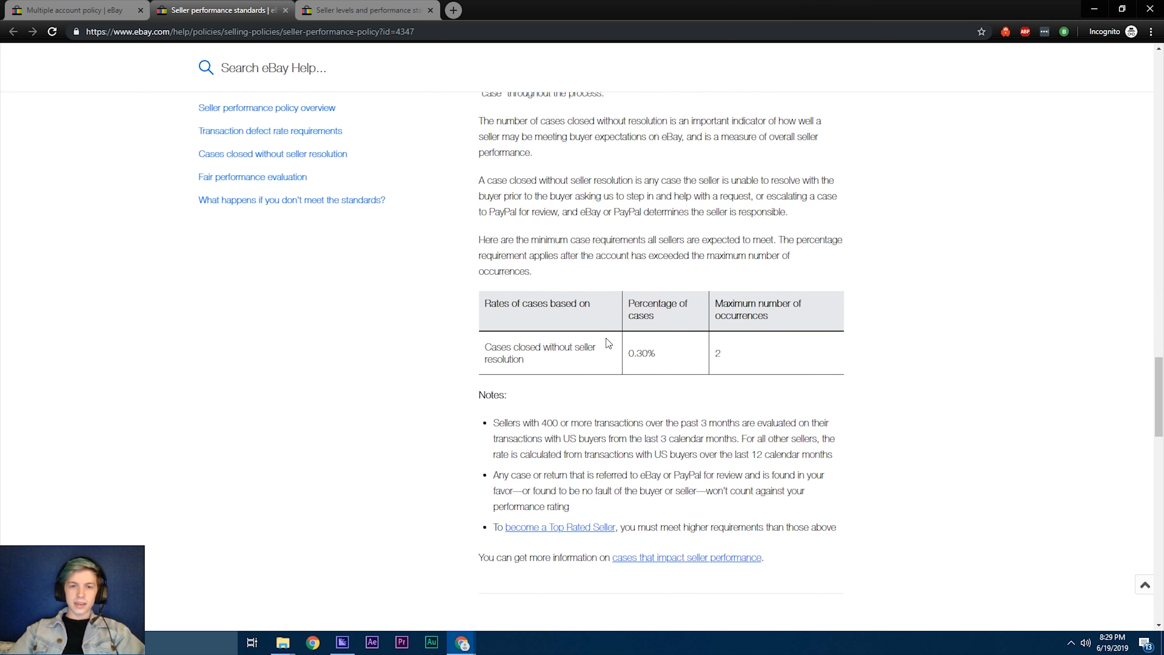
pyautogui.moveTo(504, 205)
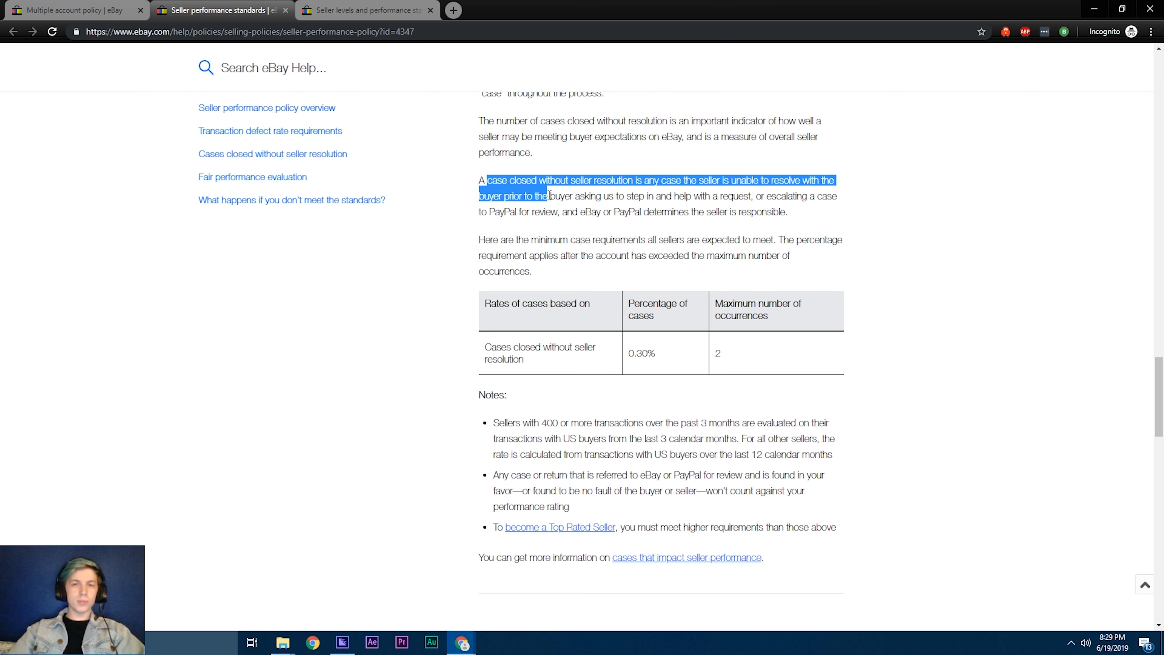
pyautogui.moveTo(631, 375)
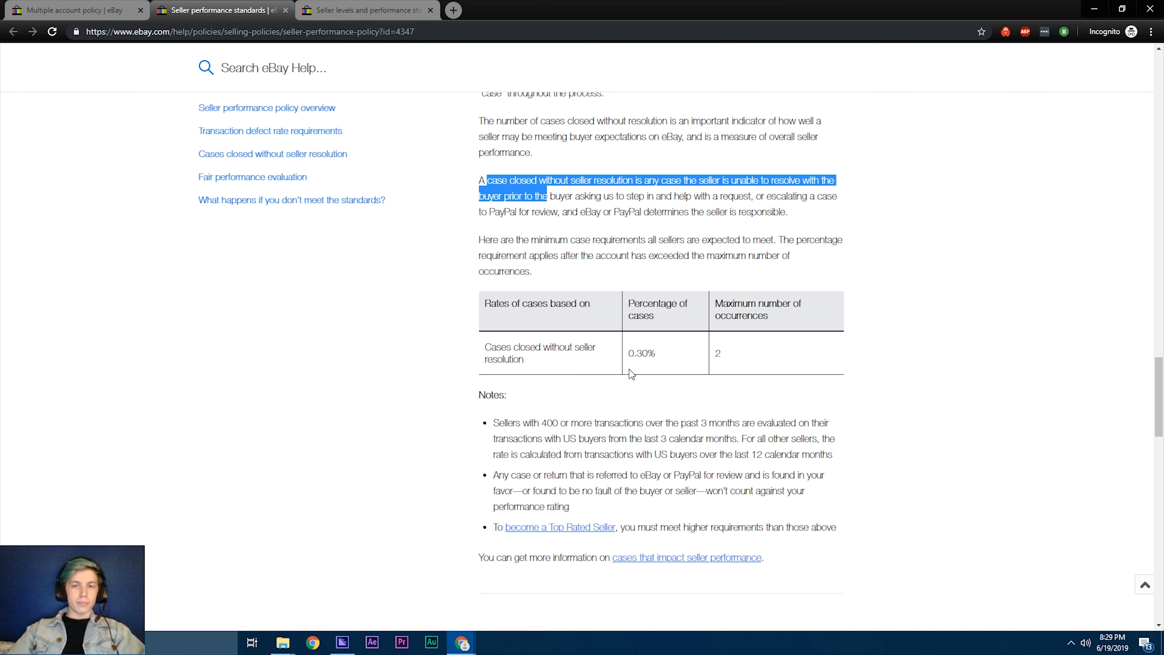
pyautogui.moveTo(764, 470)
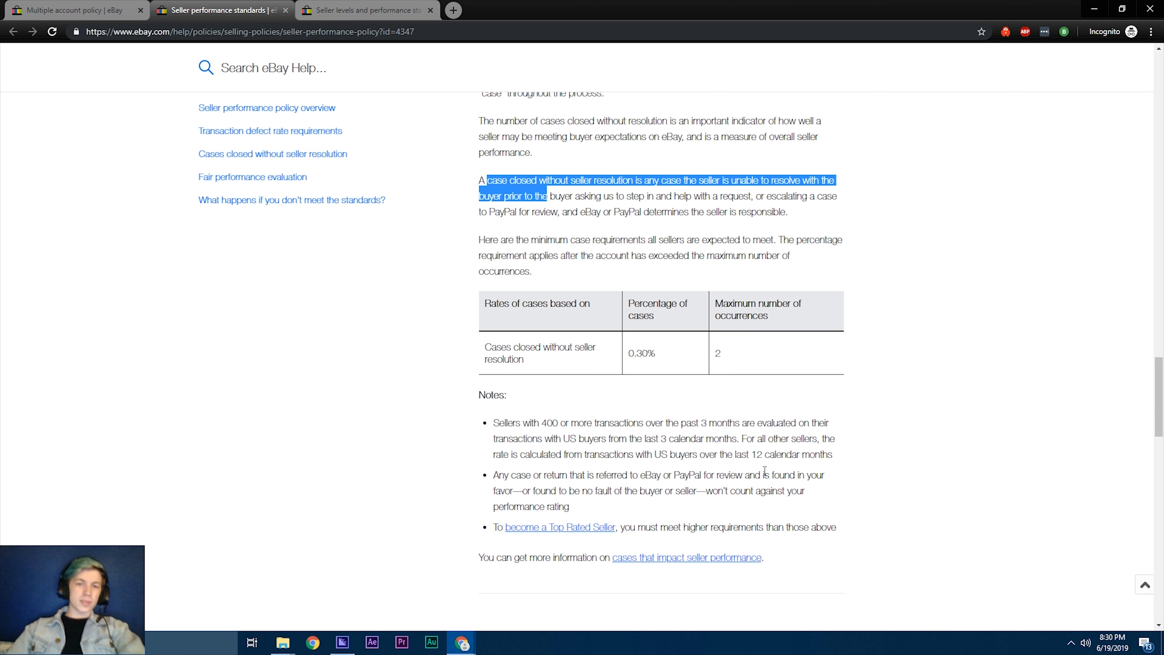
pyautogui.doubleClick(503, 358)
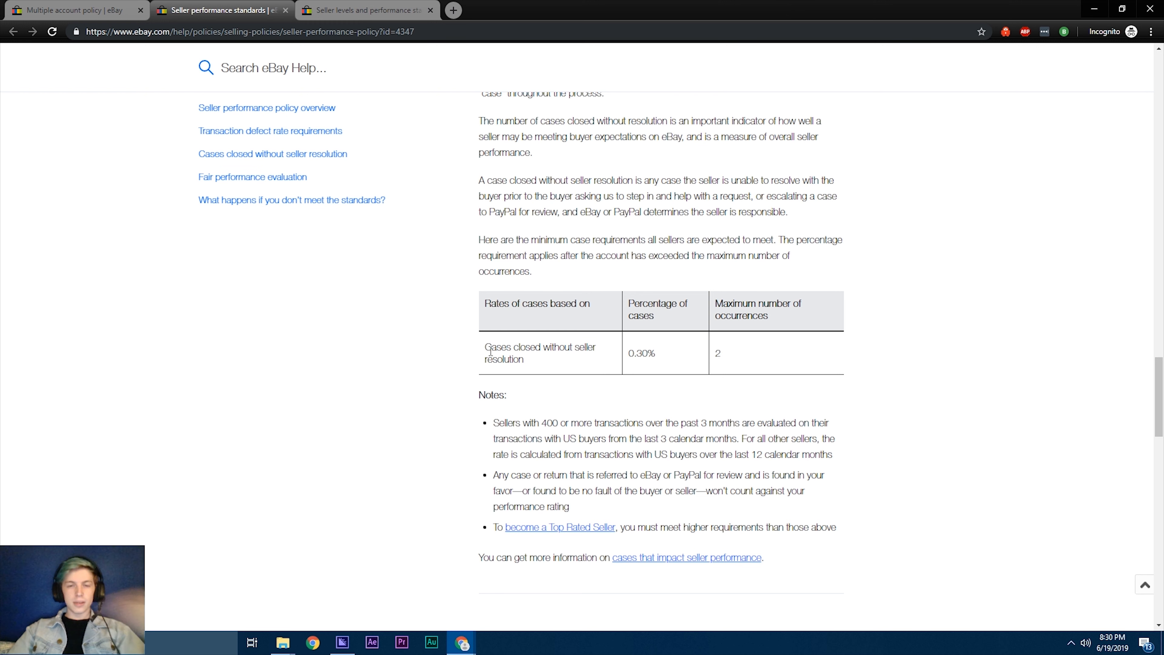
pyautogui.moveTo(773, 367)
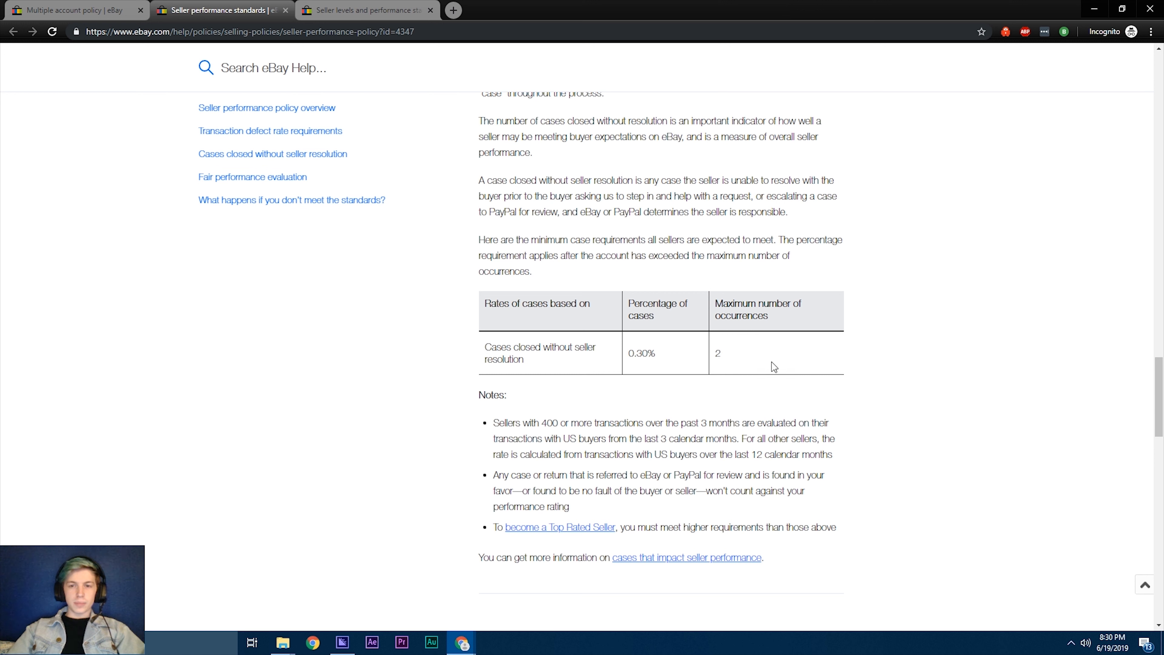
pyautogui.doubleClick(717, 353)
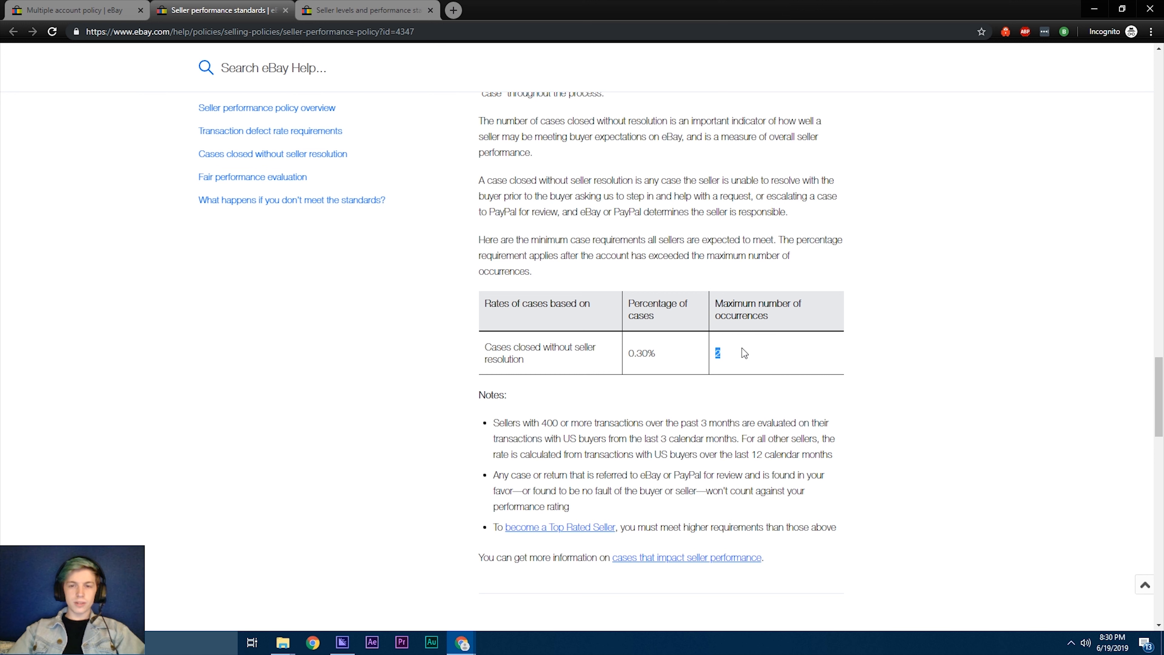
pyautogui.moveTo(747, 357)
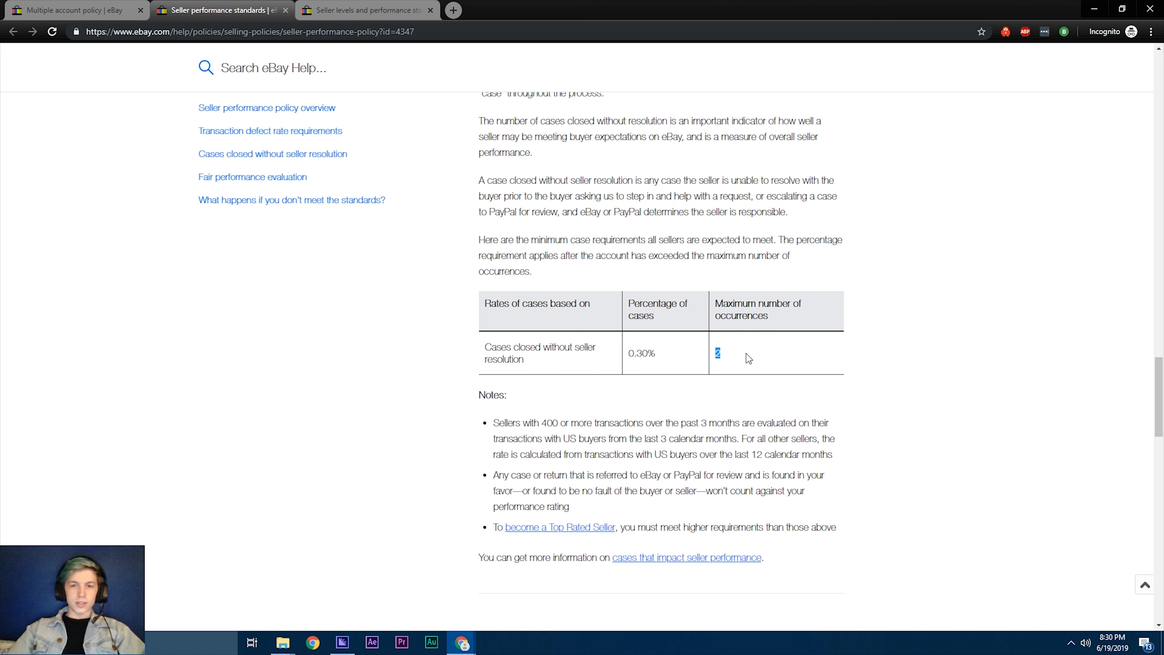
pyautogui.moveTo(749, 320)
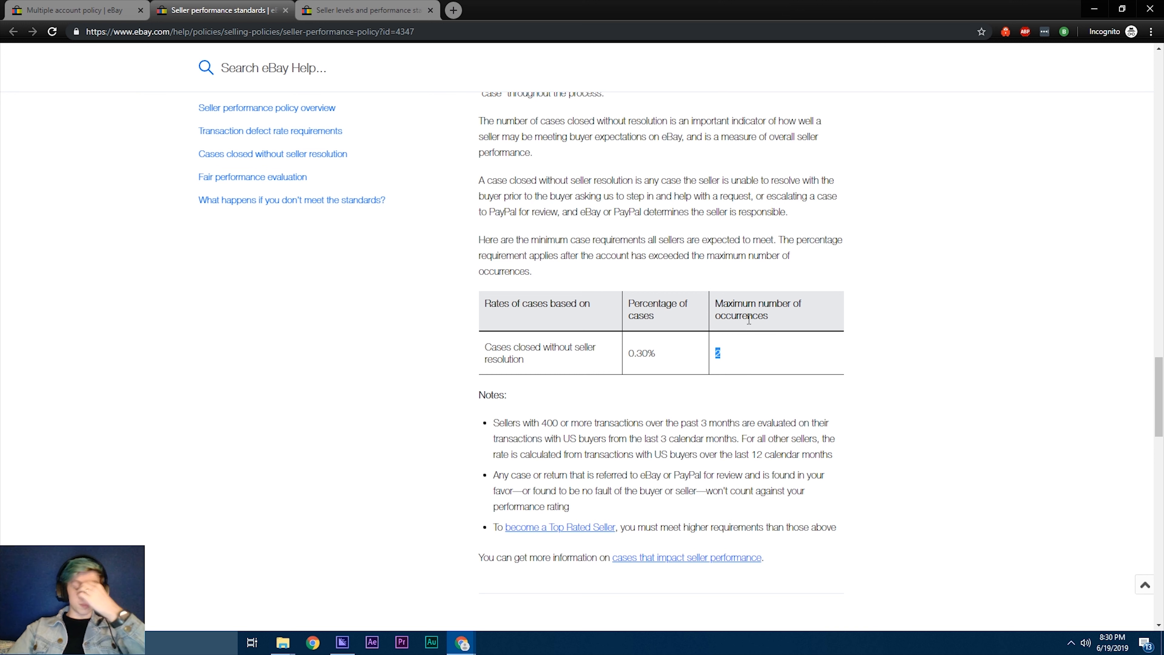
pyautogui.moveTo(699, 313)
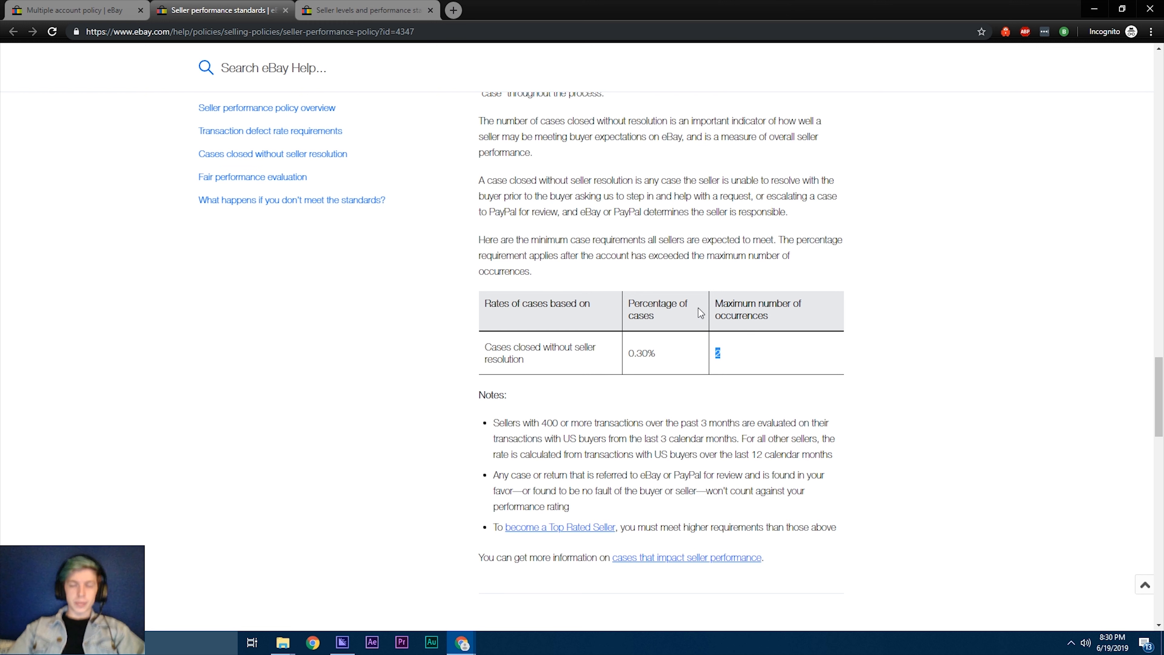
pyautogui.moveTo(741, 365)
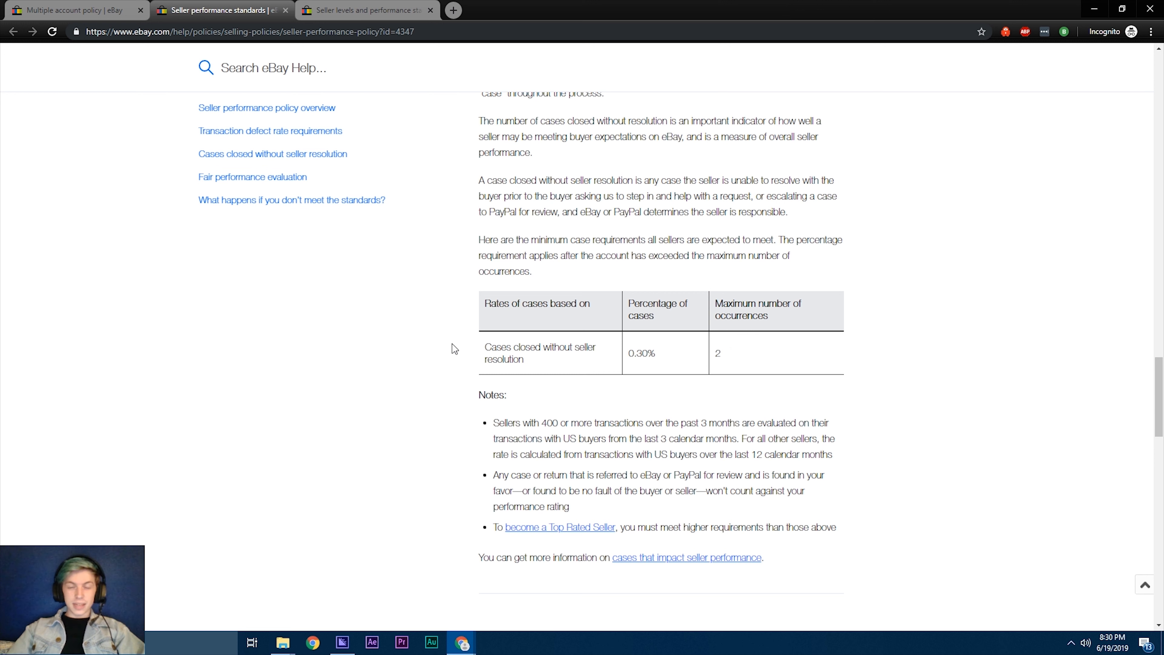
pyautogui.moveTo(741, 354)
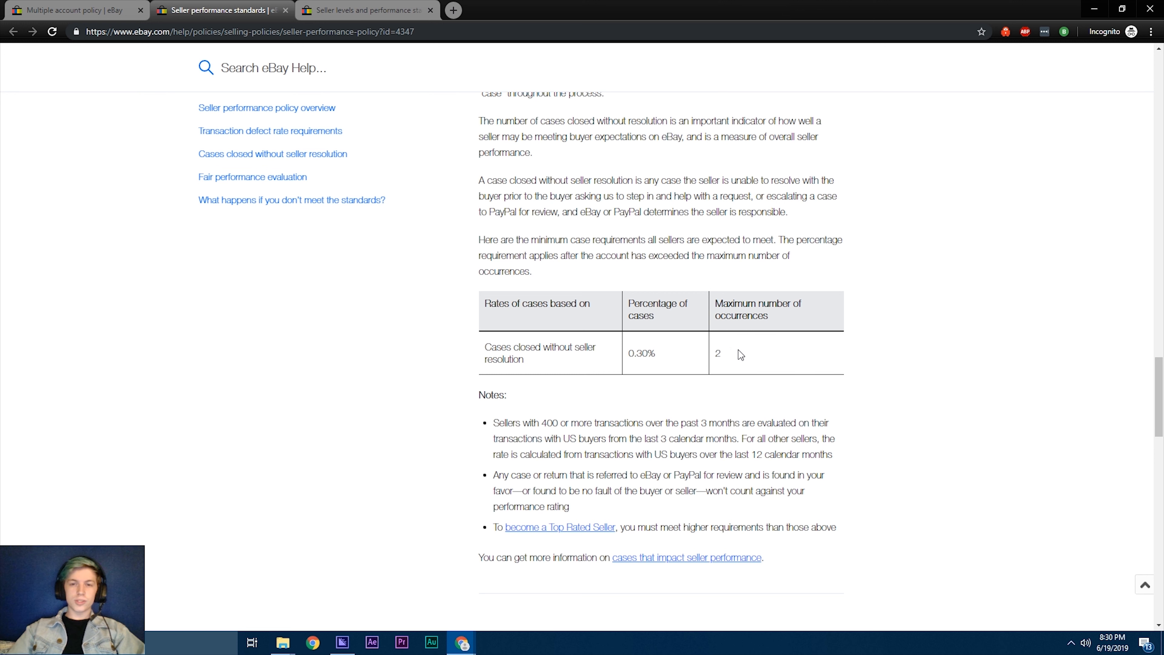
pyautogui.moveTo(736, 356)
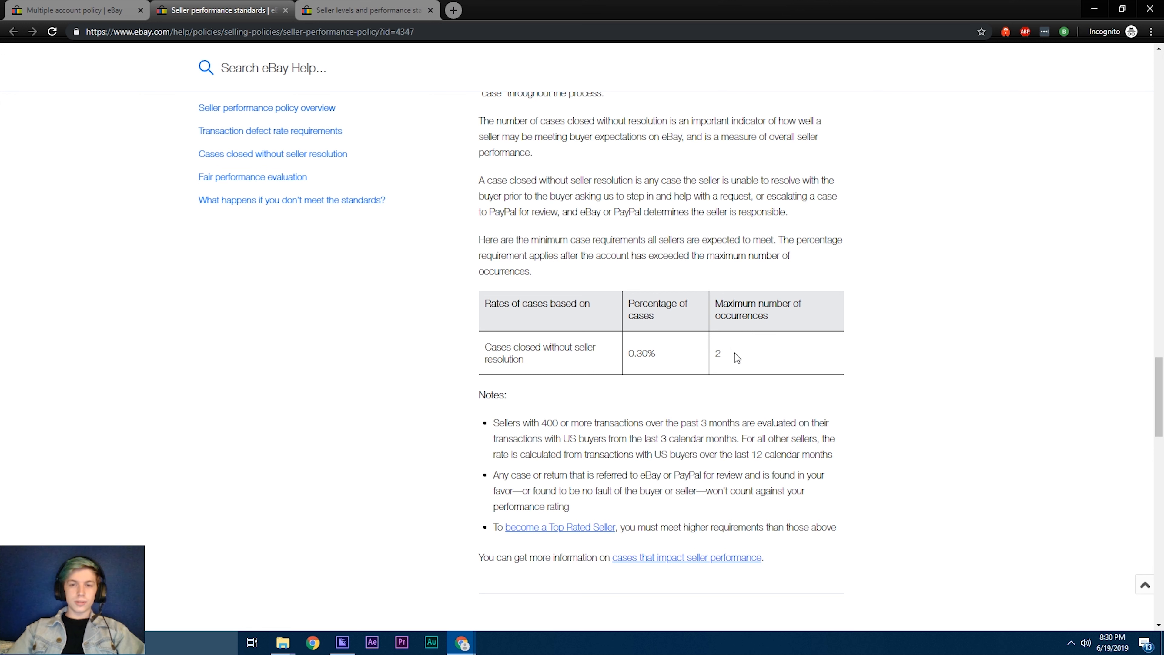
pyautogui.moveTo(715, 362)
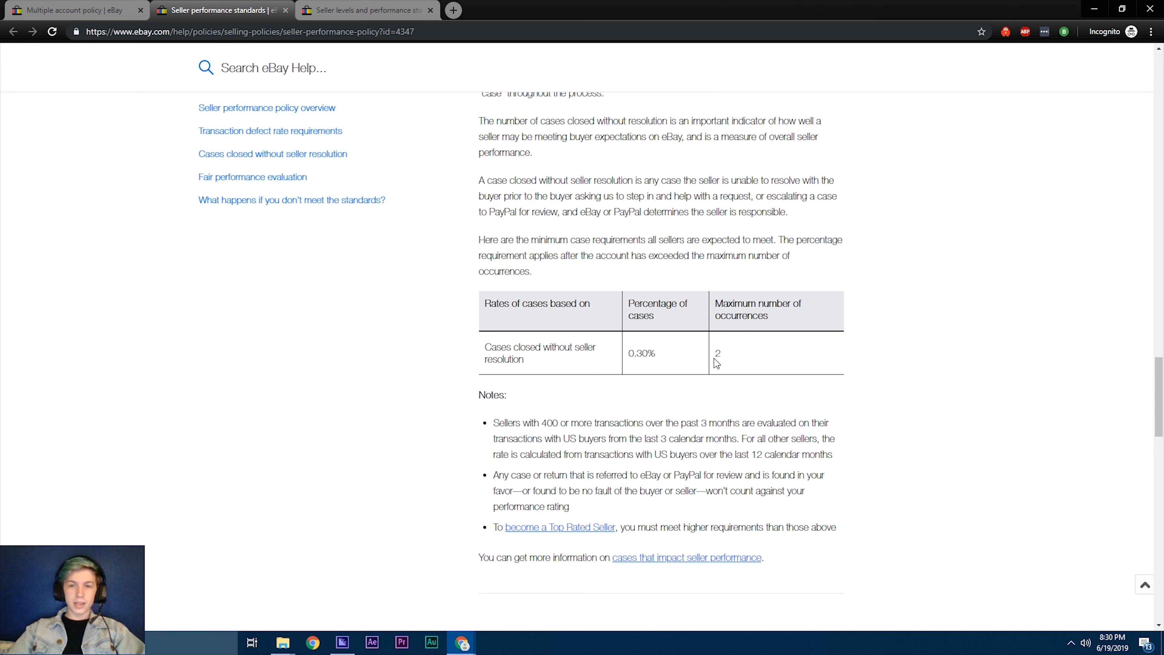
pyautogui.moveTo(717, 354)
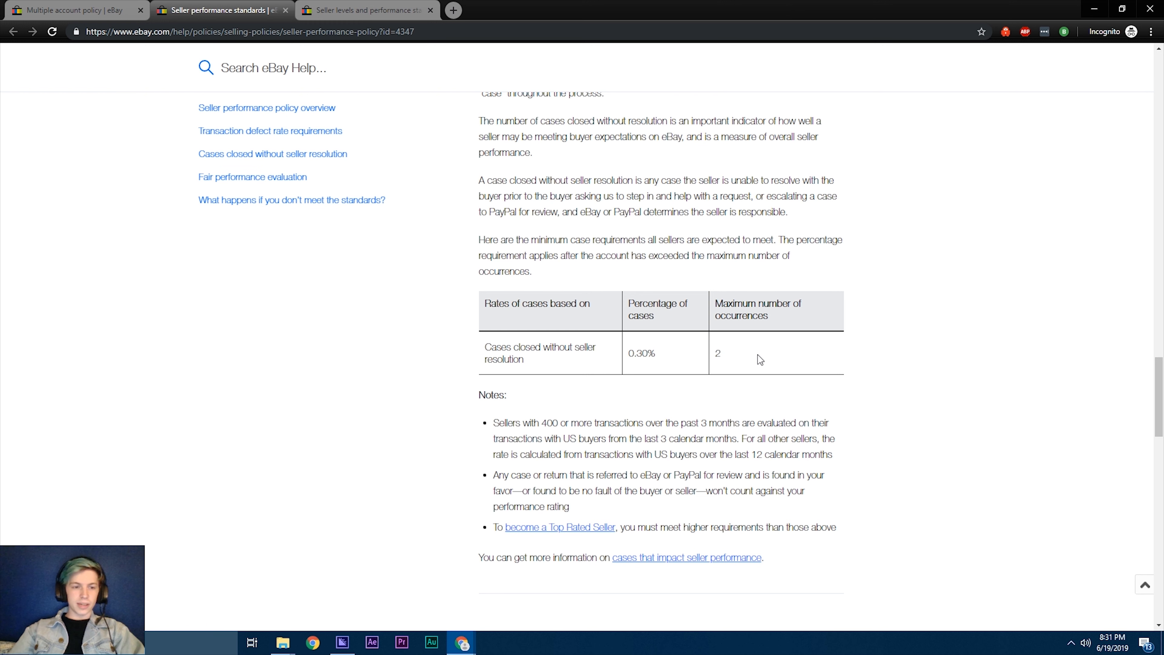
pyautogui.scroll(-3)
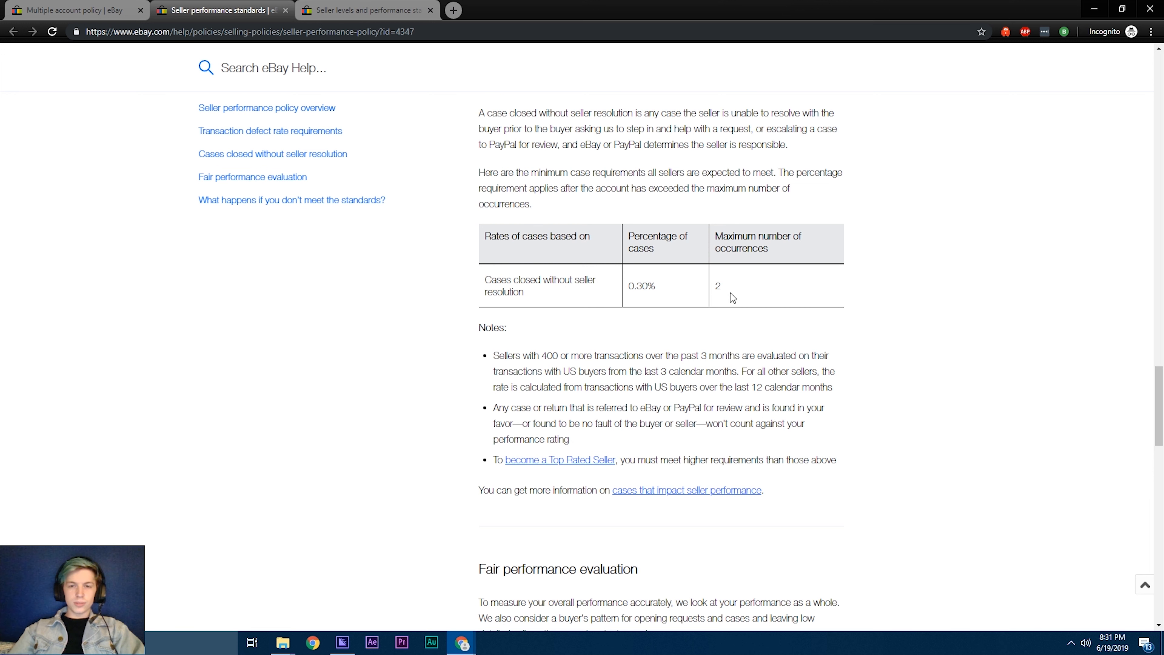
pyautogui.doubleClick(641, 285)
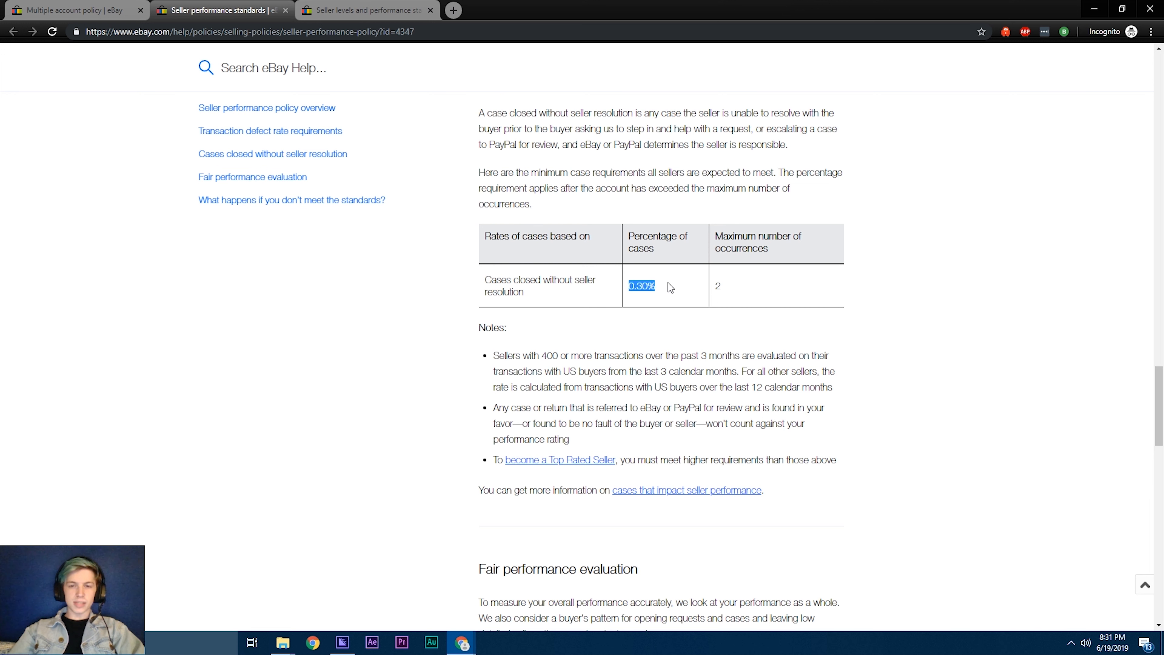
pyautogui.click(729, 288)
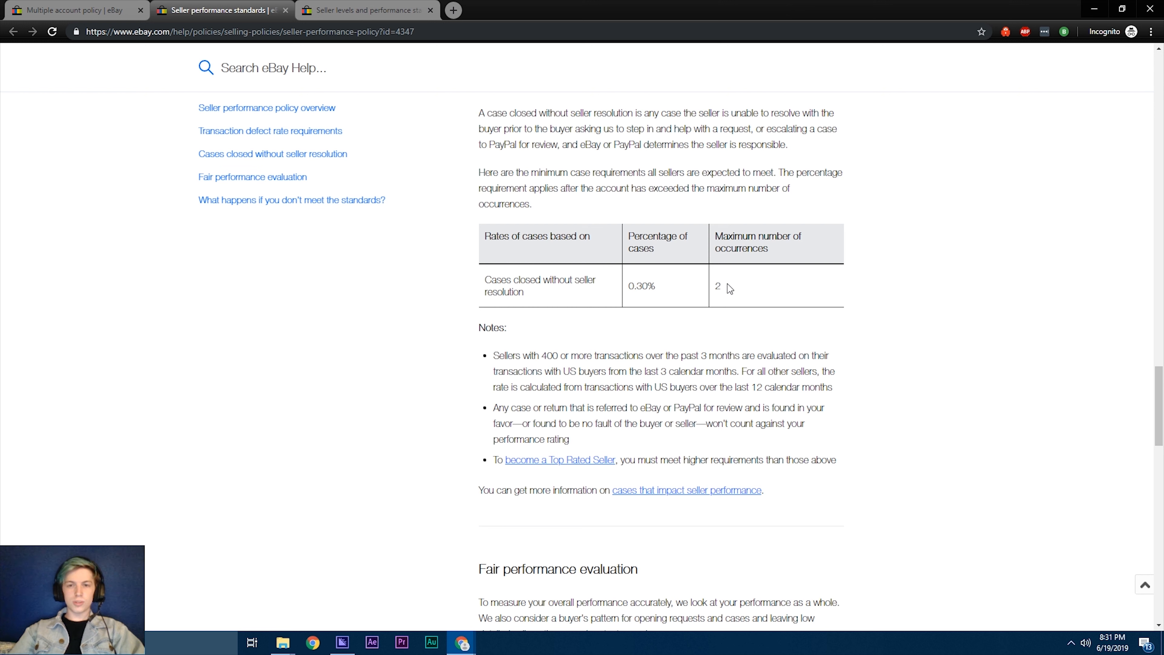
pyautogui.moveTo(642, 297)
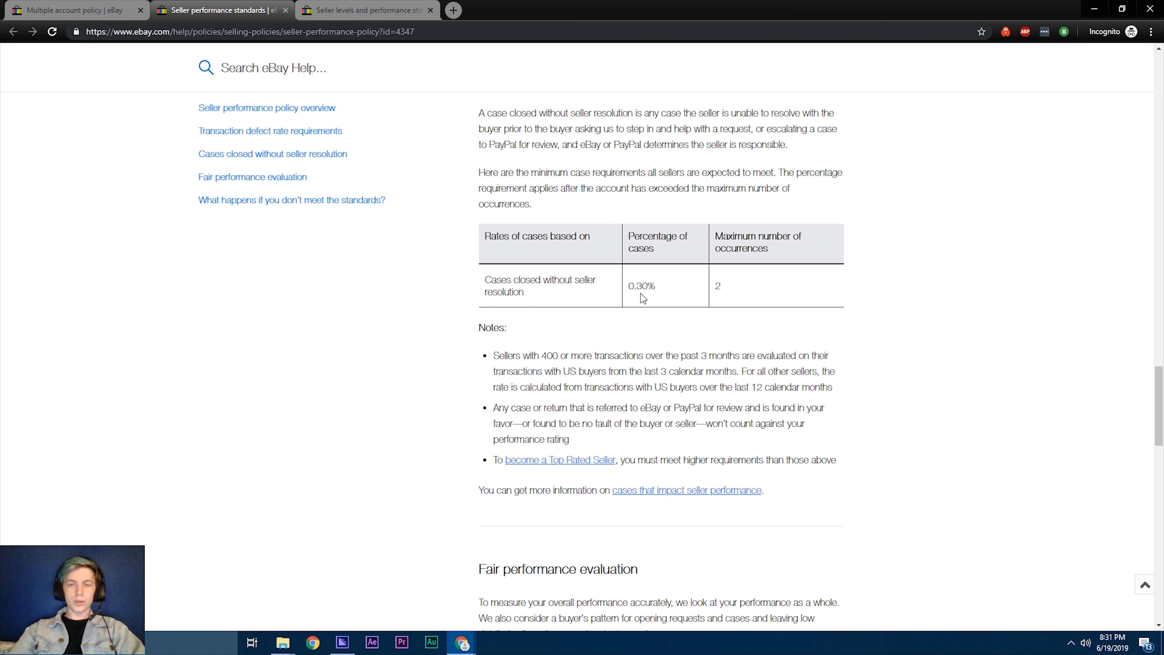
pyautogui.moveTo(645, 281)
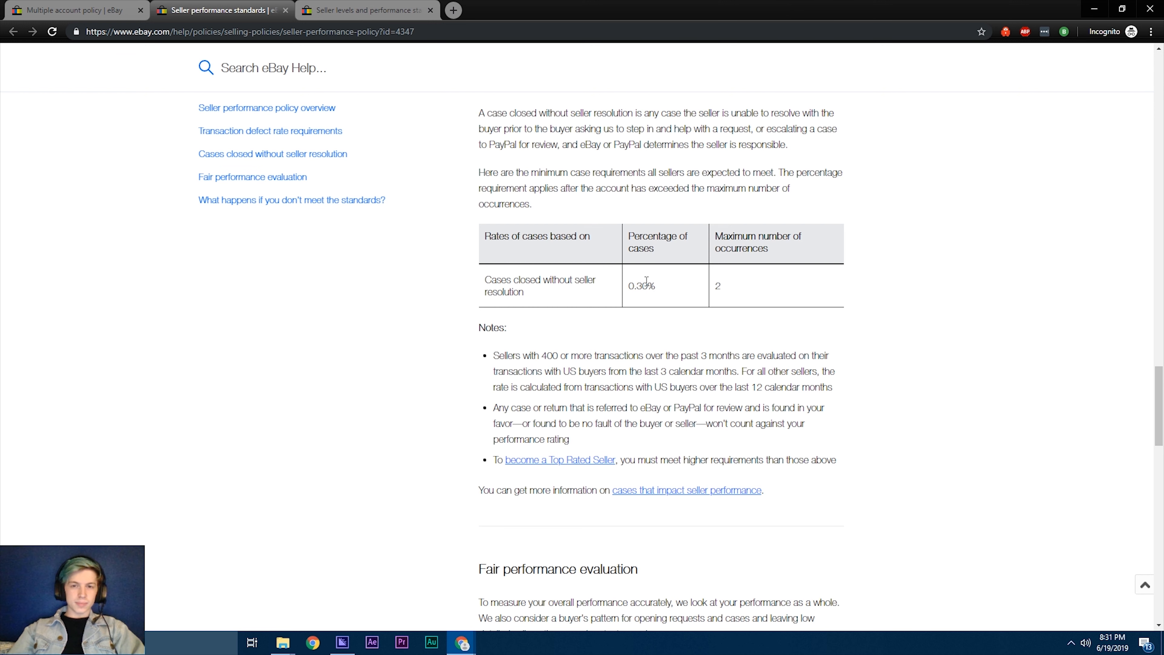
pyautogui.moveTo(663, 307)
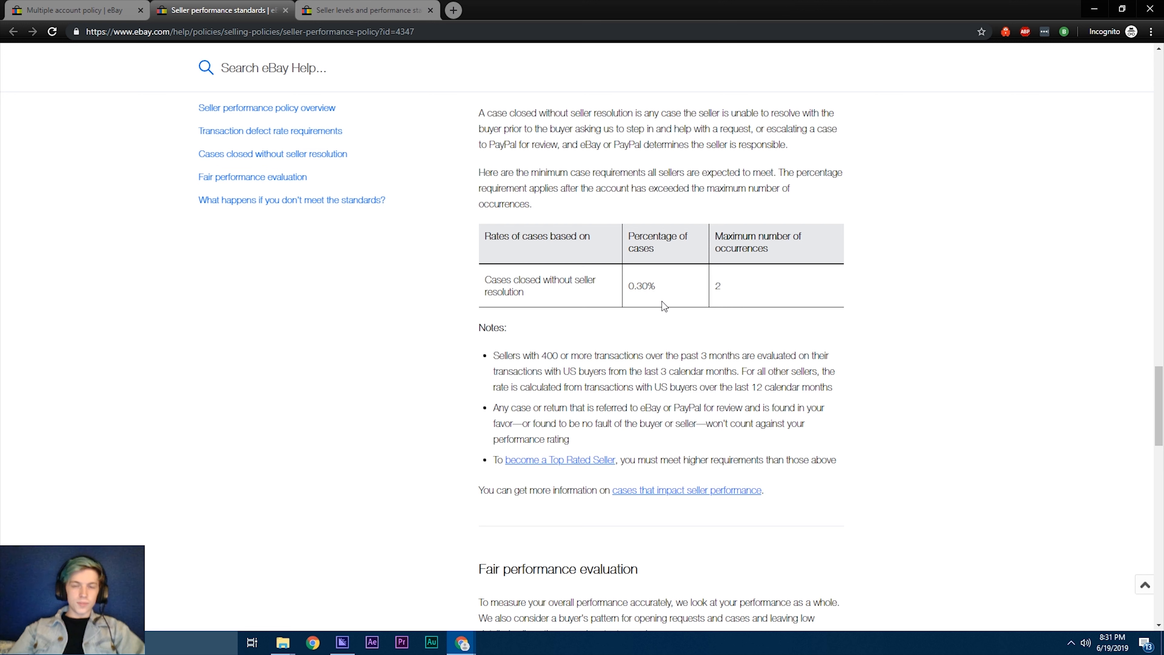
pyautogui.doubleClick(637, 286)
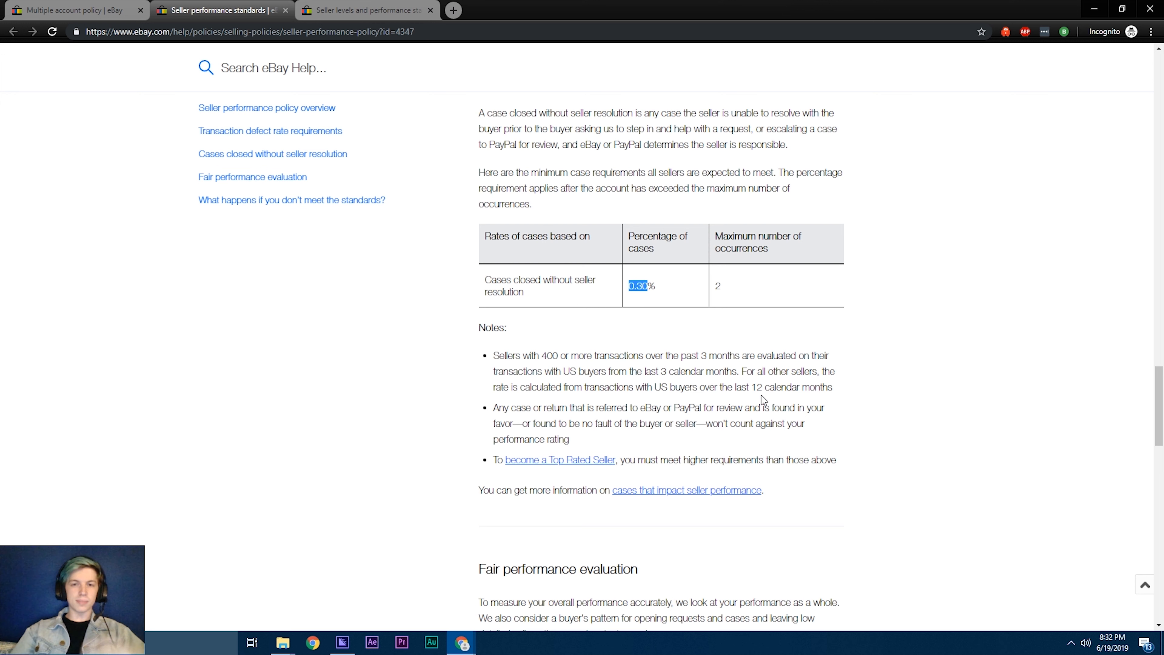
pyautogui.moveTo(733, 239)
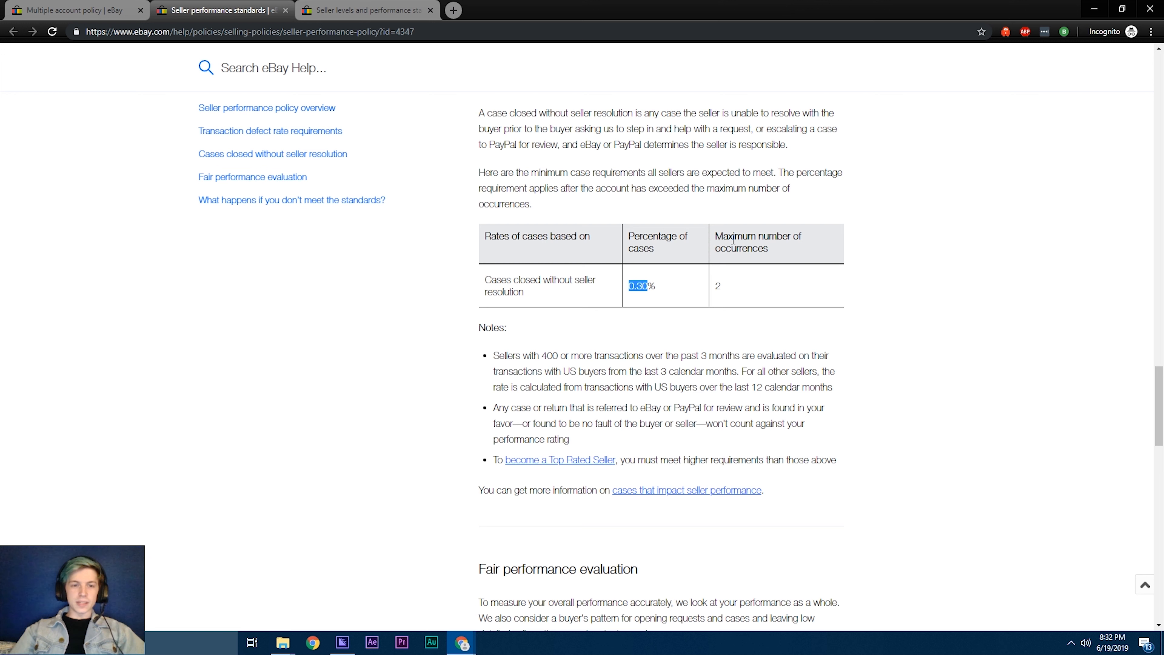
pyautogui.moveTo(723, 141)
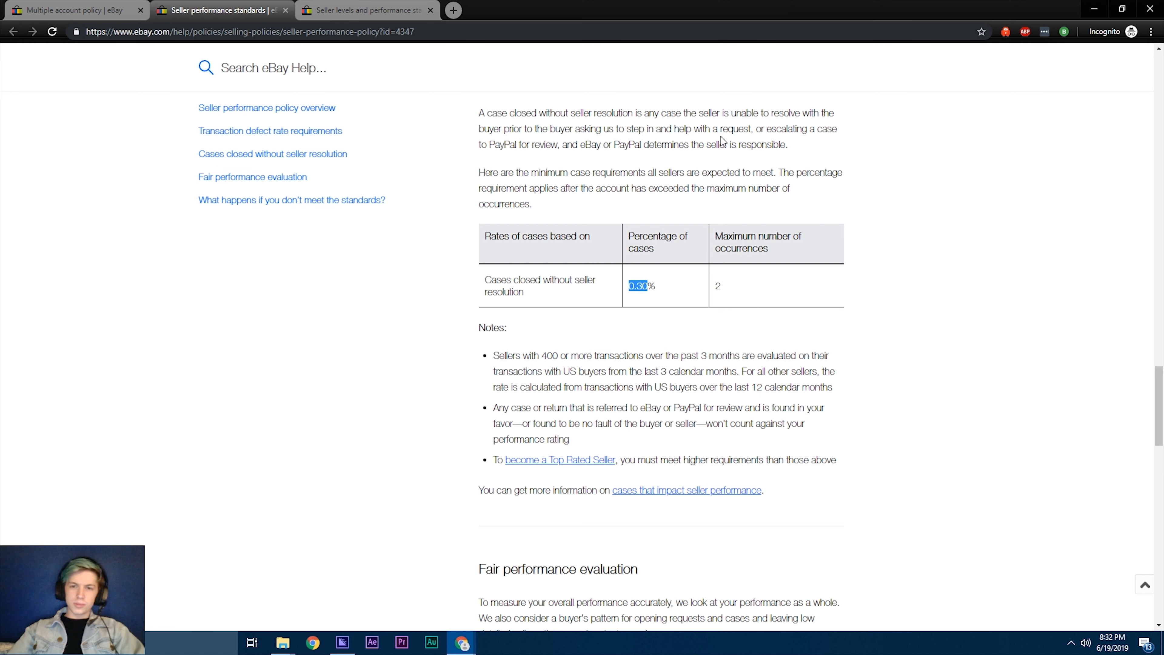
pyautogui.moveTo(892, 384)
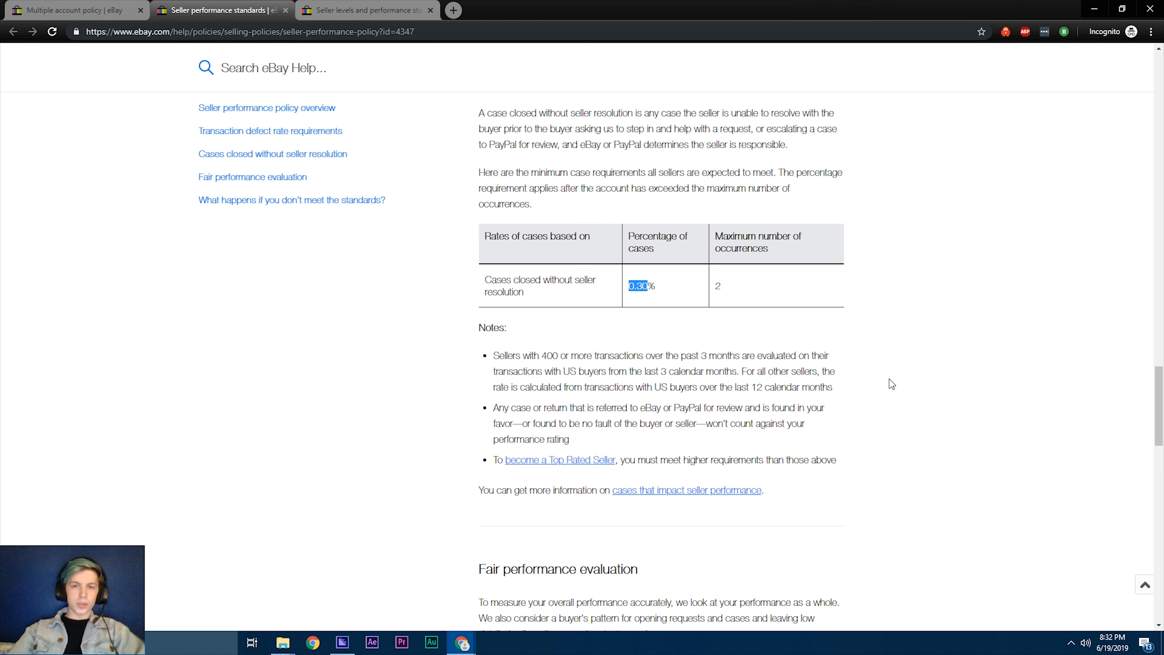
pyautogui.moveTo(677, 295)
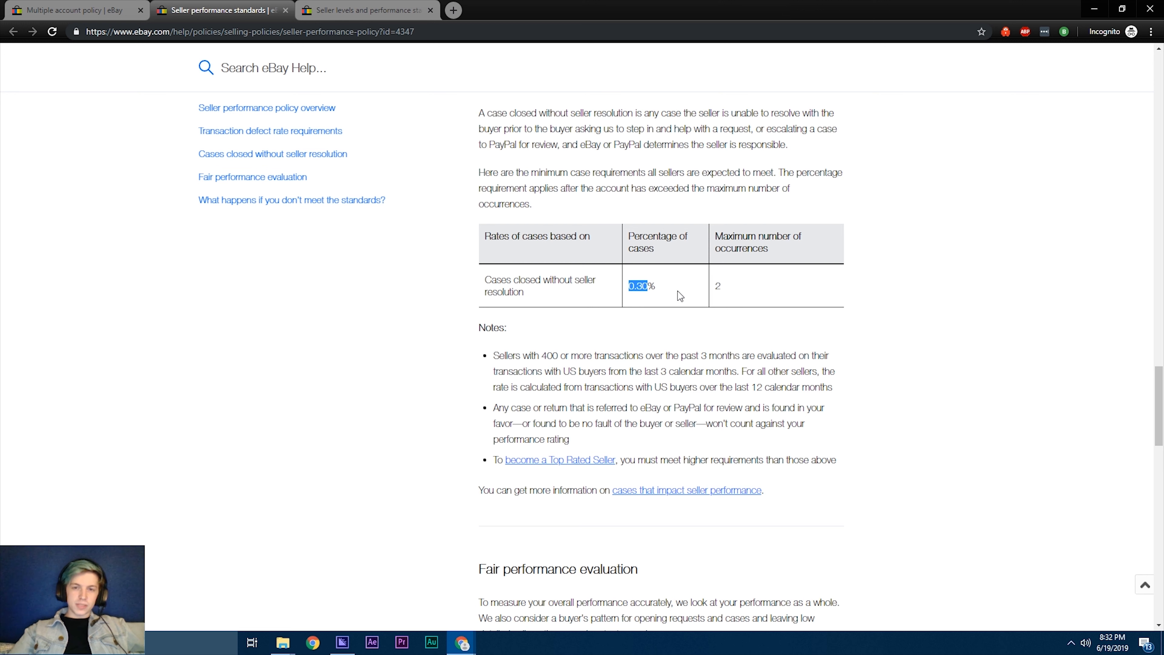
pyautogui.moveTo(654, 271)
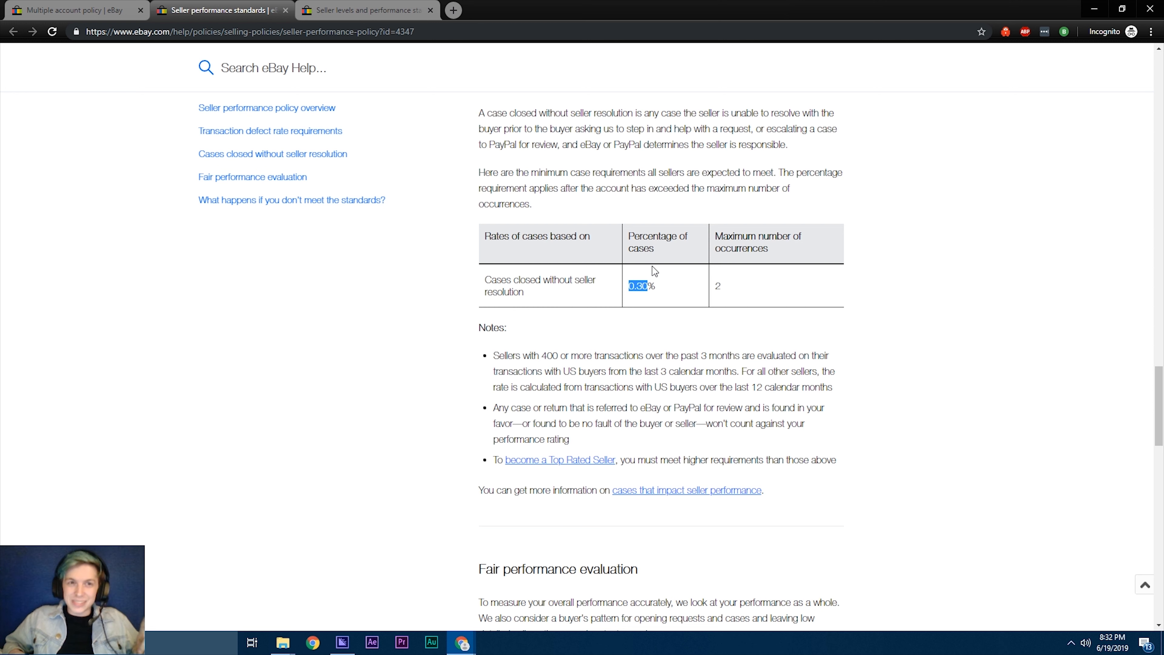
pyautogui.moveTo(245, 46)
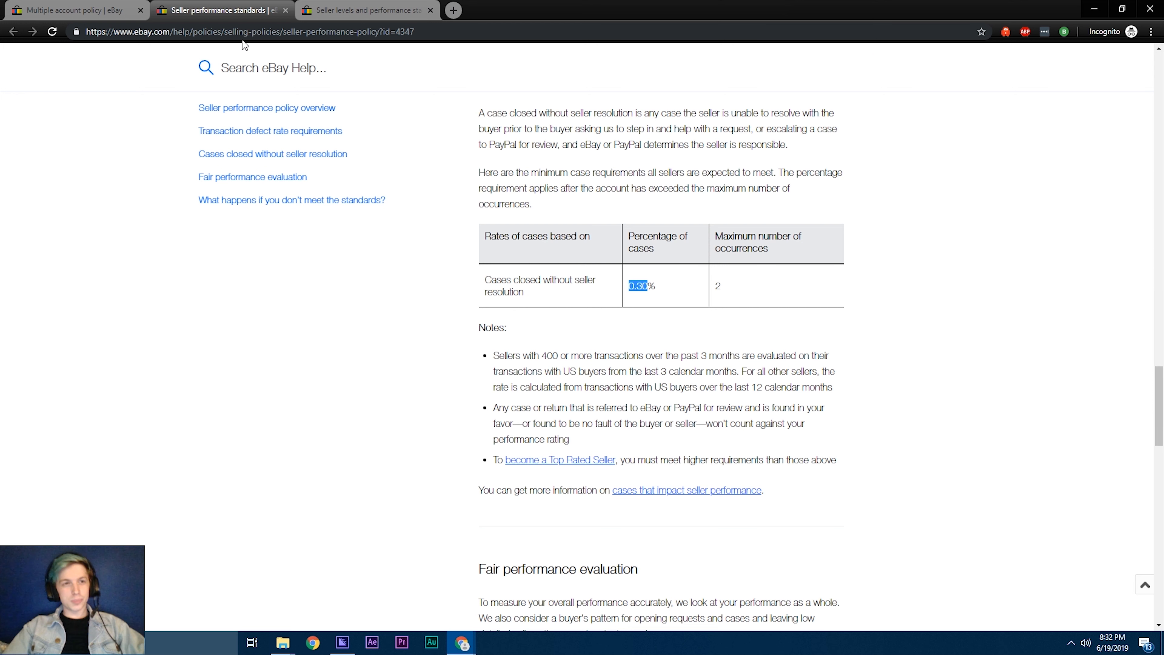
# Step: Switch to the multiple account policy page and scroll to its second overview paragraph
pyautogui.click(74, 10)
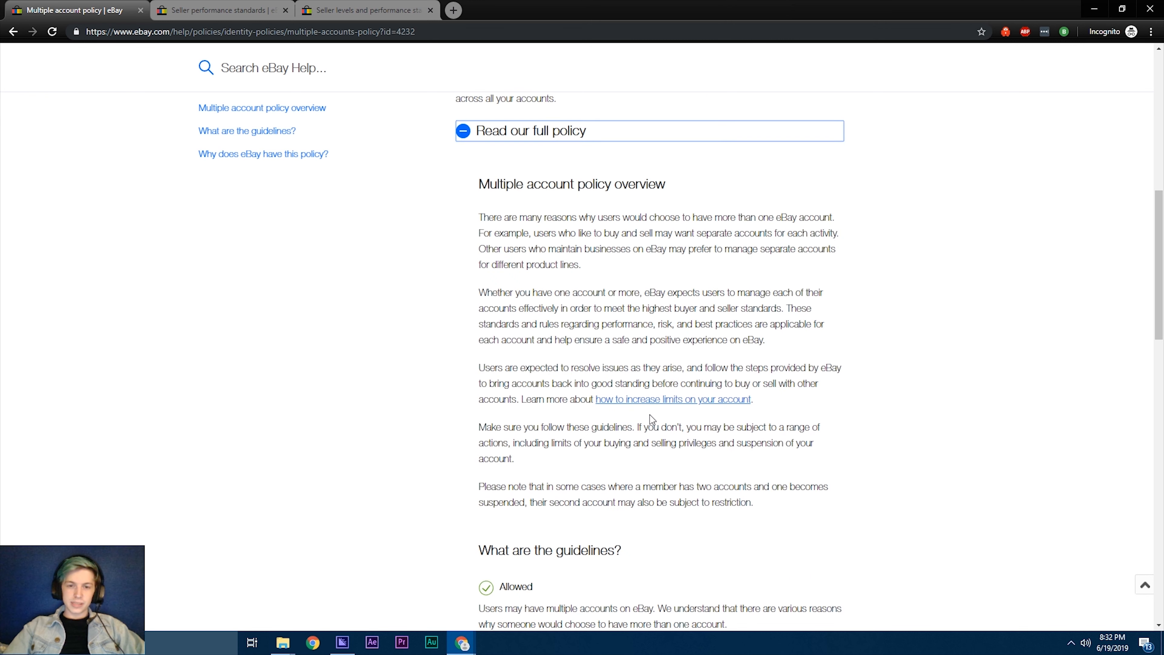
pyautogui.scroll(-3)
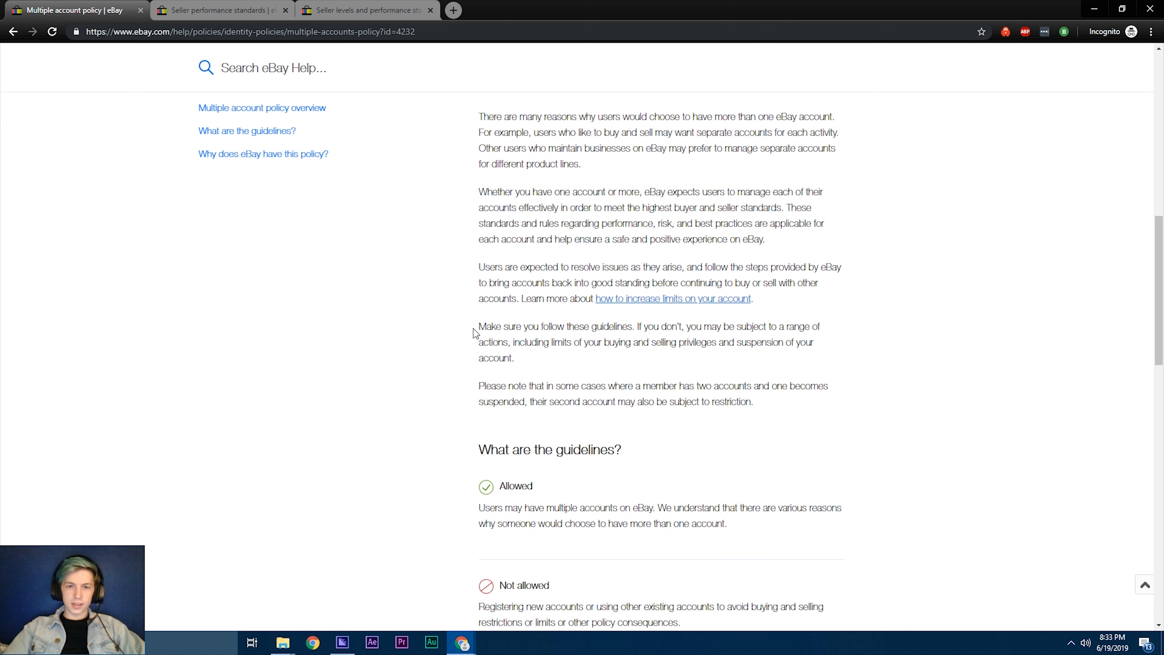
pyautogui.moveTo(637, 202)
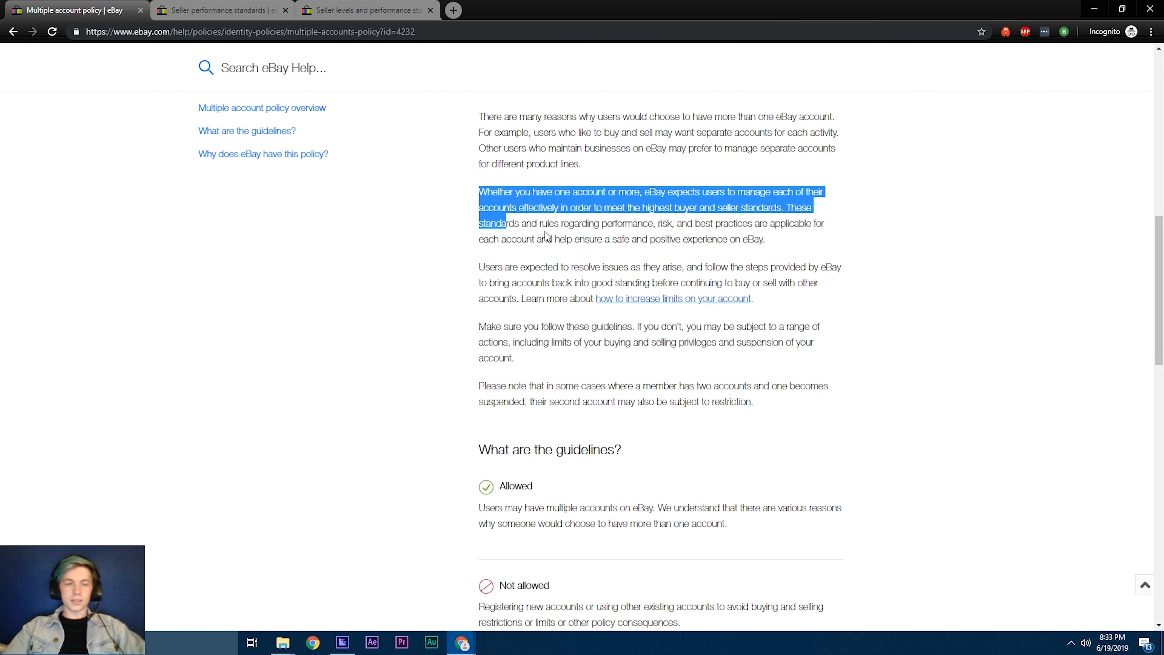
# Step: Clear the earlier paragraph highlight, check the seller performance page, and return to the multiple account policy
pyautogui.click(615, 224)
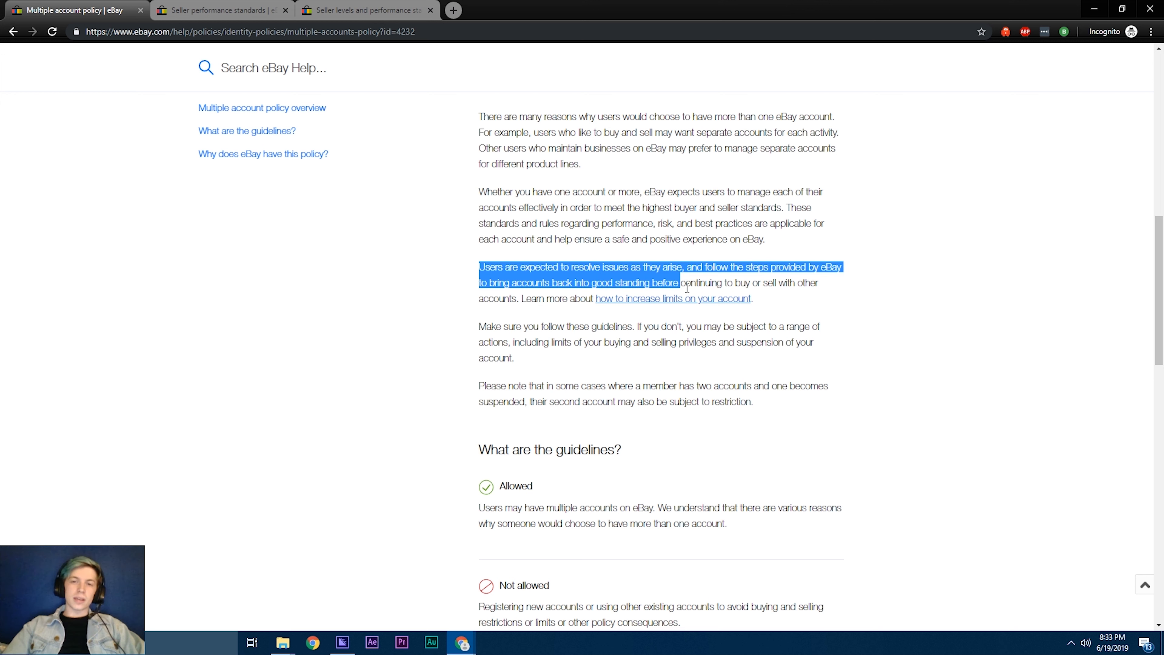
pyautogui.moveTo(700, 298)
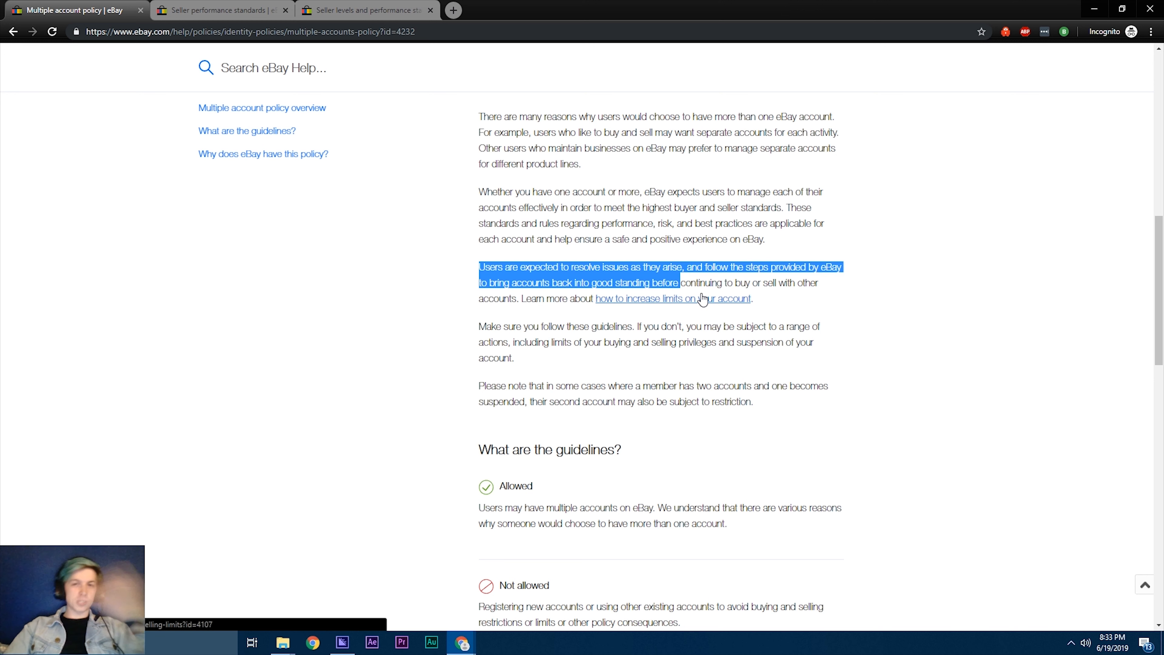
pyautogui.moveTo(647, 206)
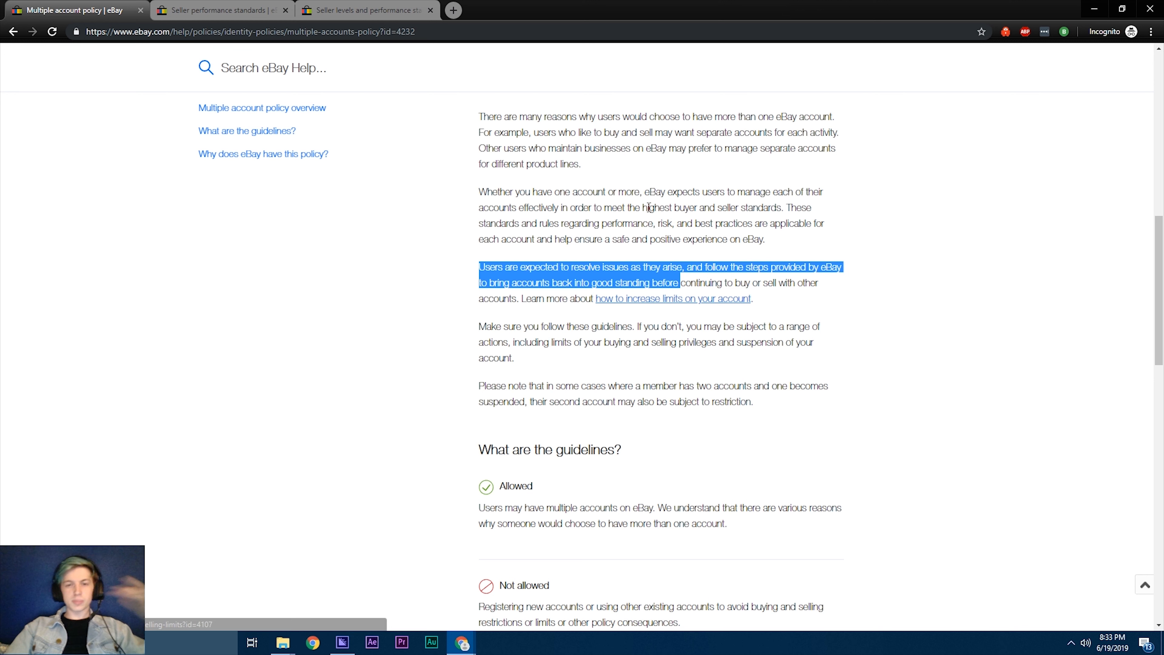
pyautogui.moveTo(697, 281)
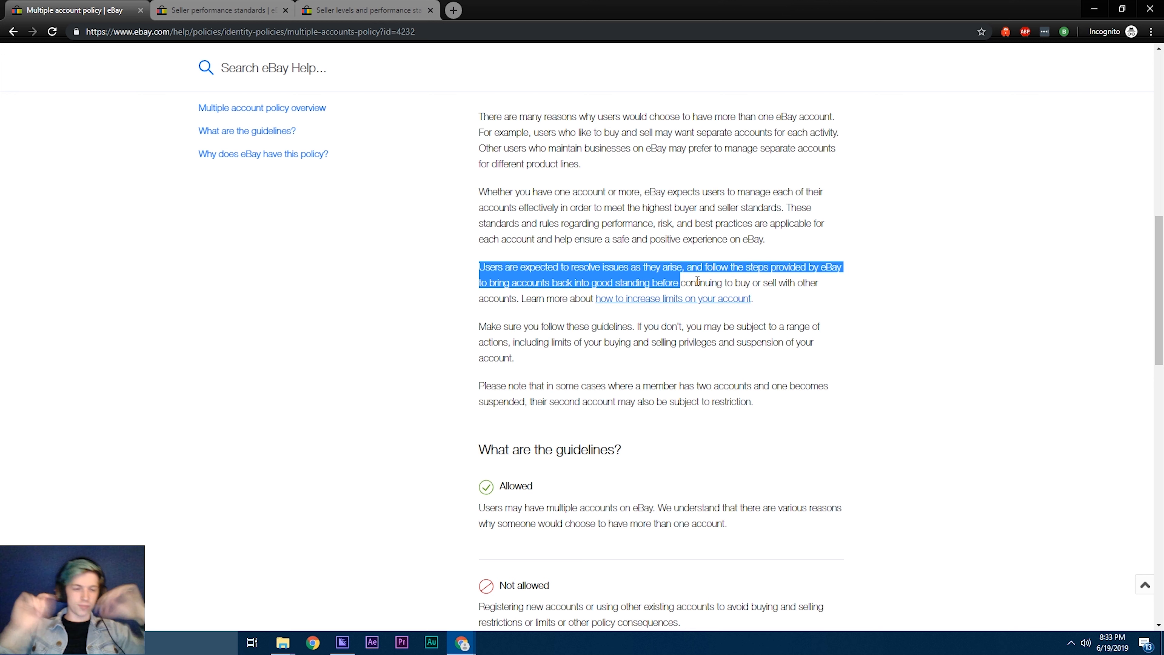
pyautogui.moveTo(507, 280)
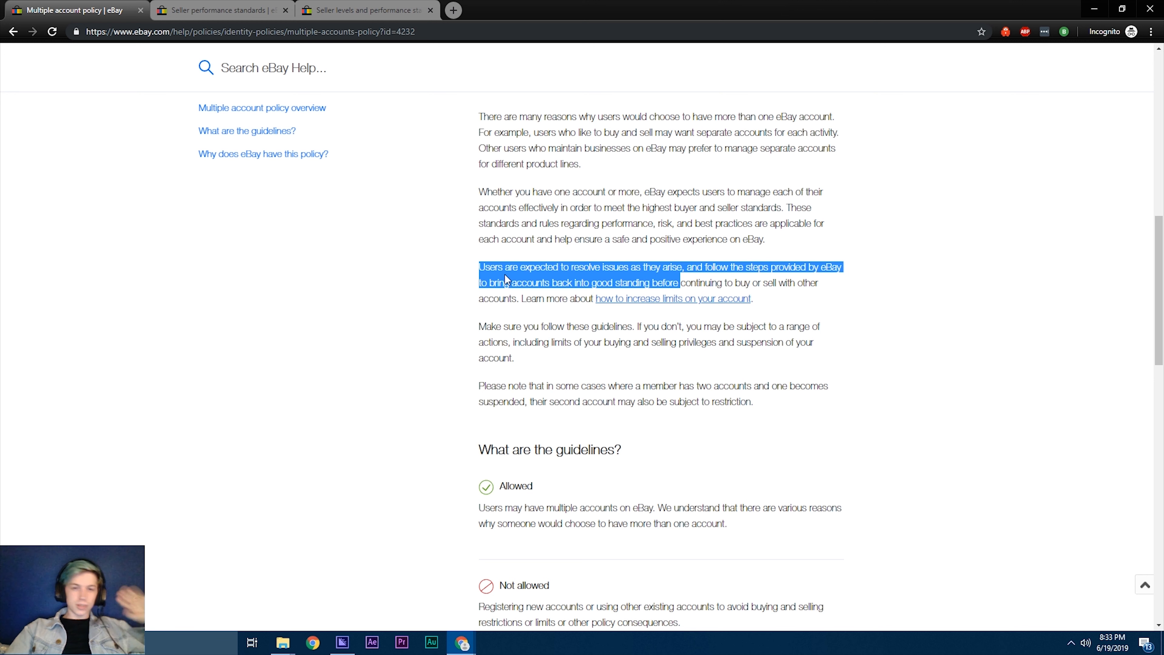
pyautogui.moveTo(647, 315)
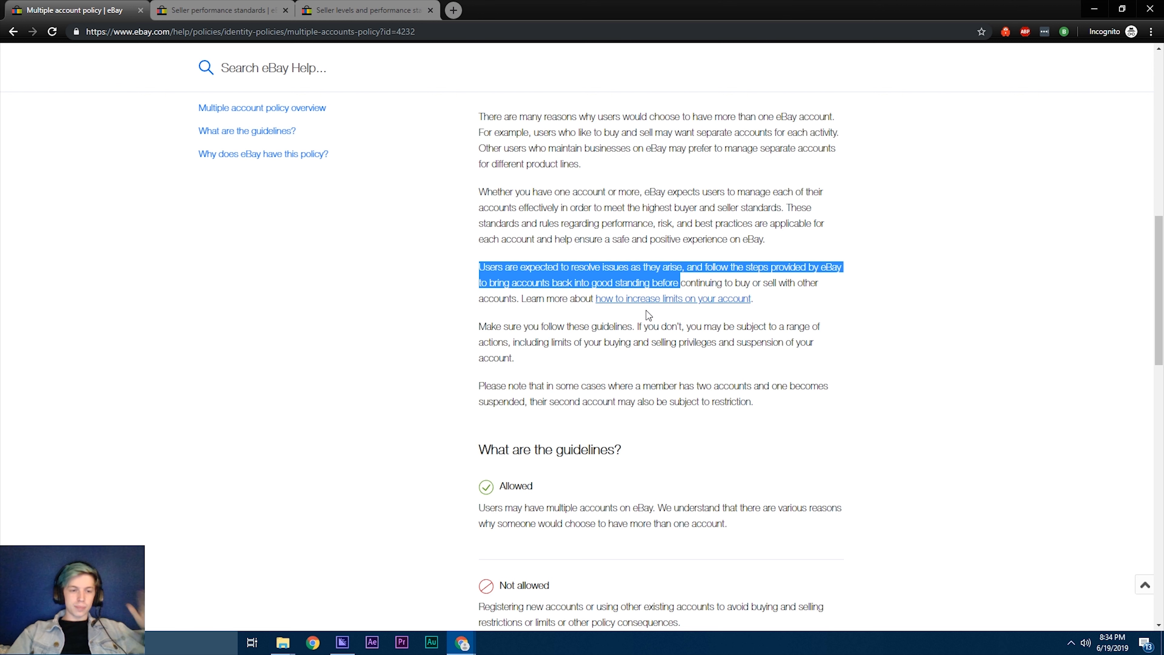
pyautogui.moveTo(860, 413)
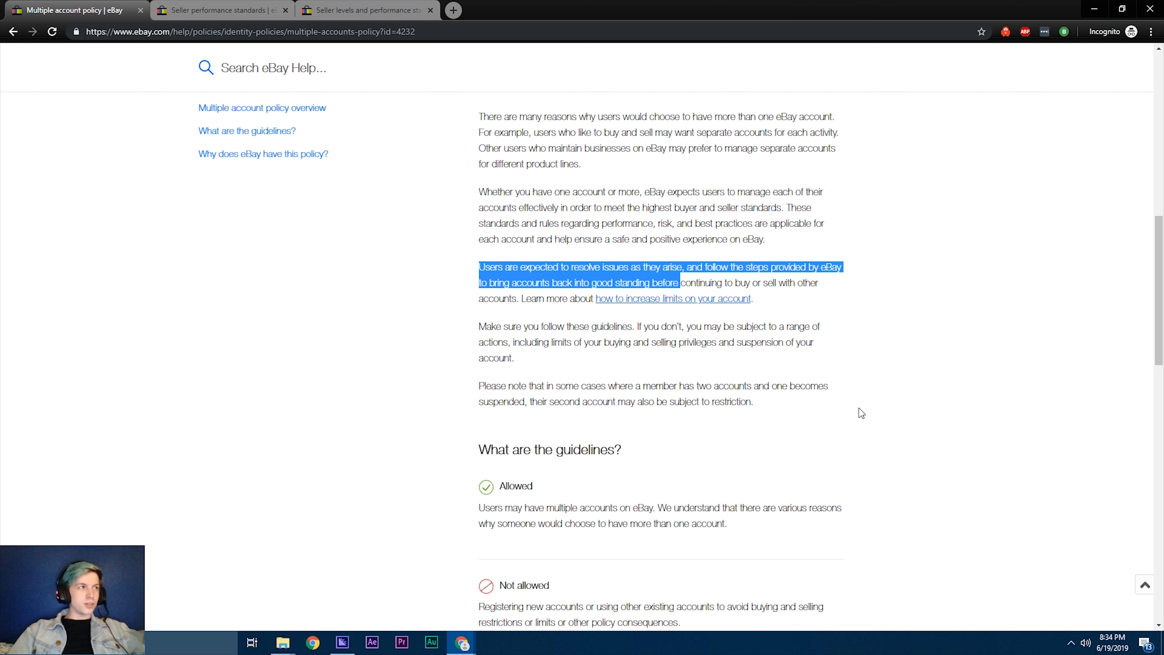
pyautogui.moveTo(747, 465)
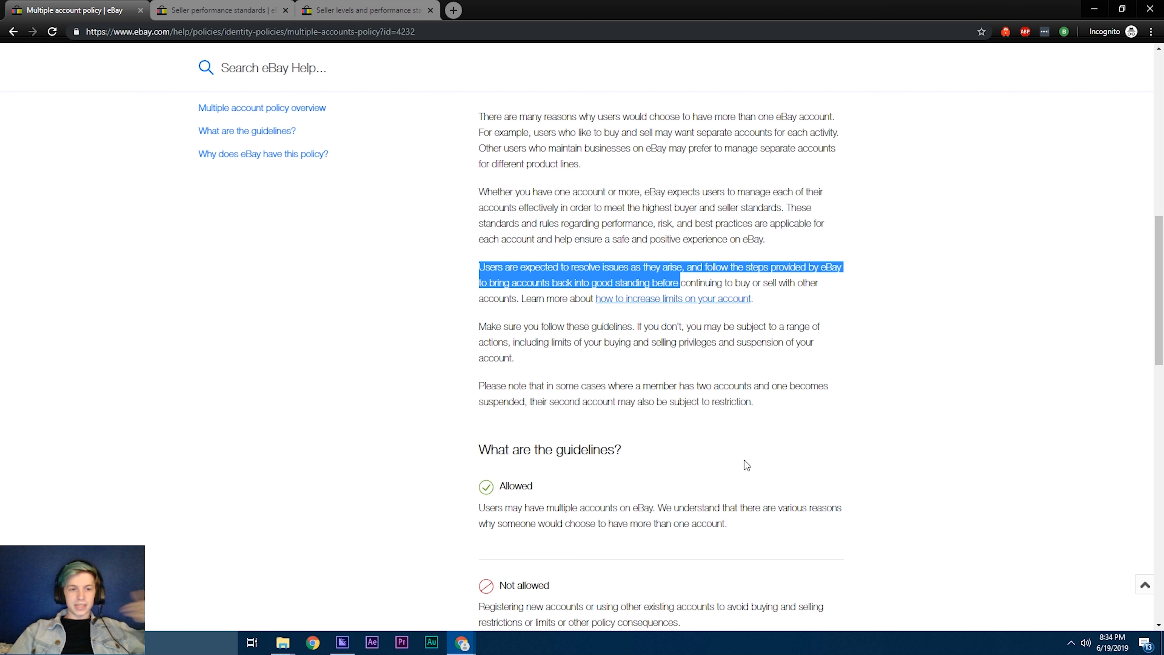
pyautogui.moveTo(757, 469)
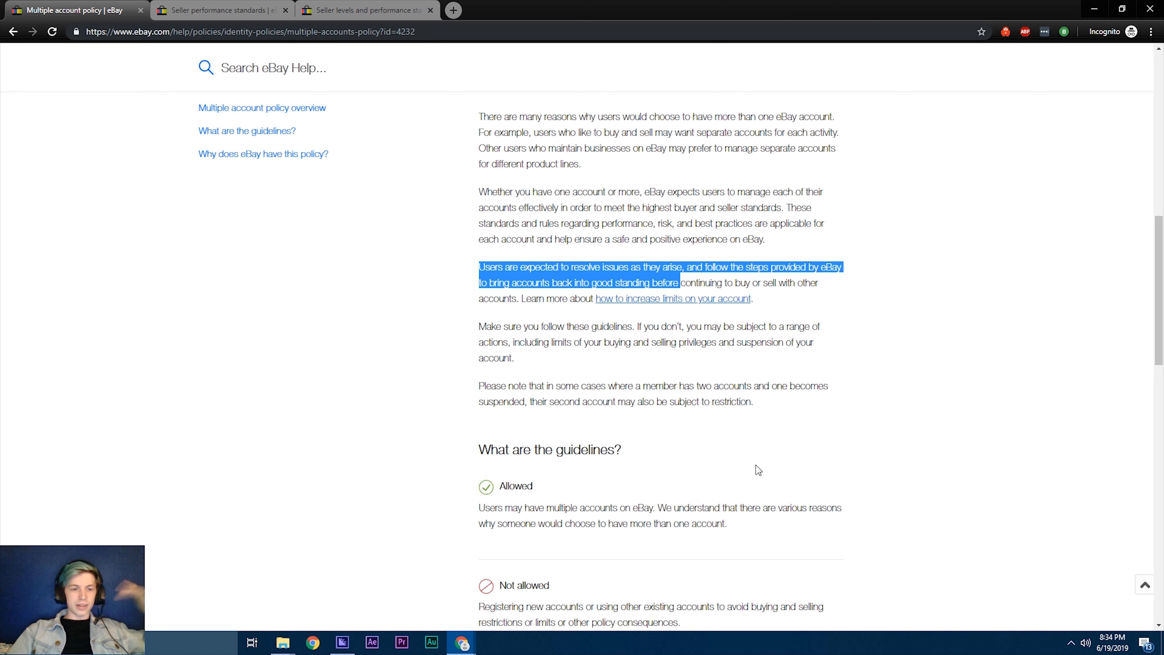
pyautogui.moveTo(730, 419)
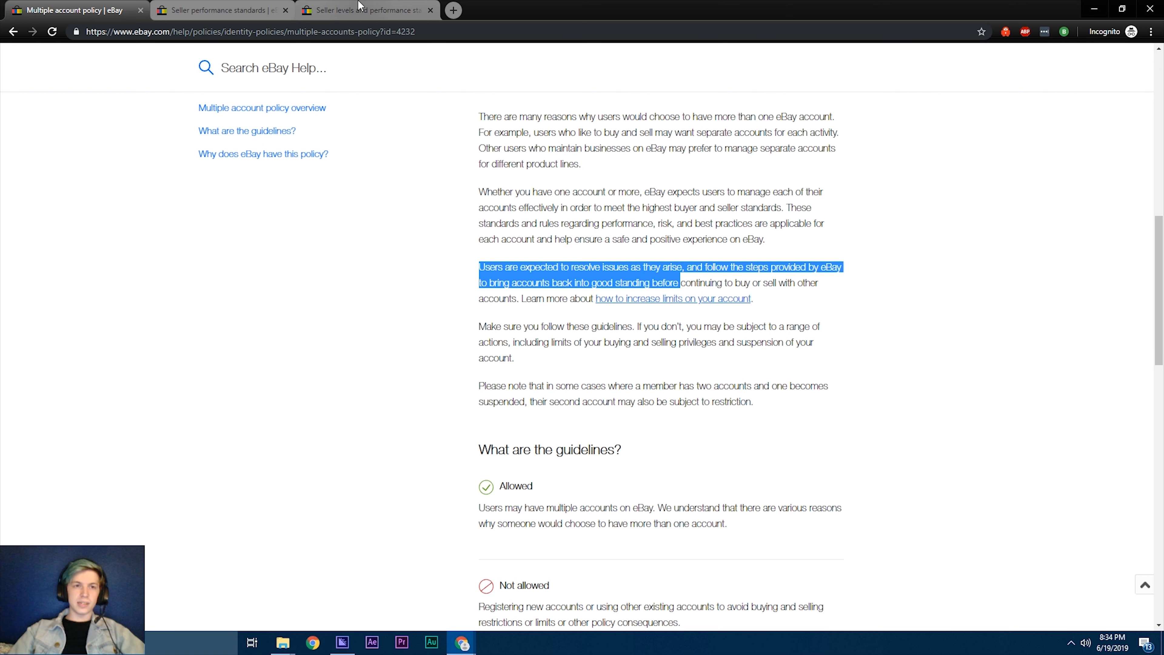
pyautogui.click(218, 10)
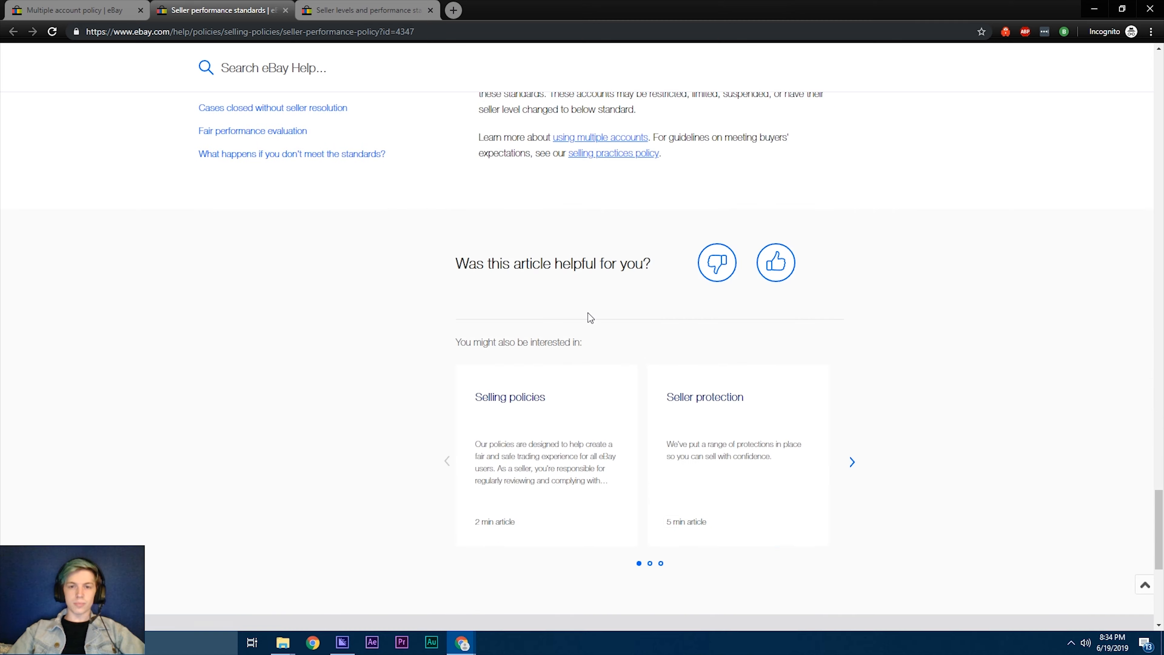
pyautogui.scroll(3)
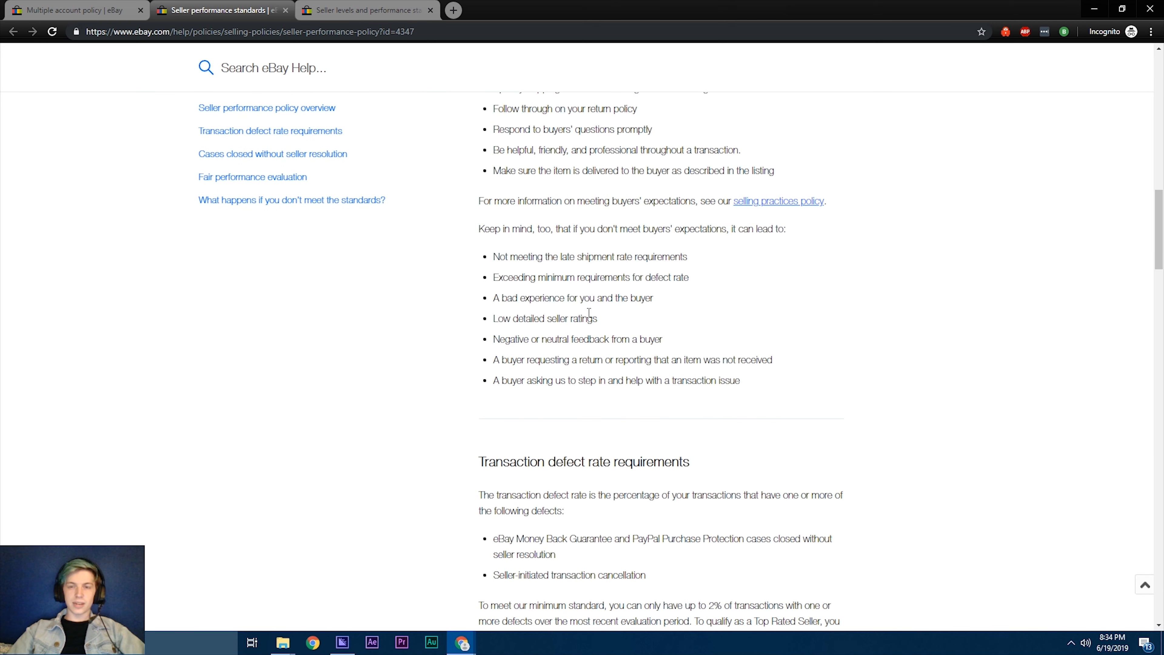
pyautogui.click(74, 10)
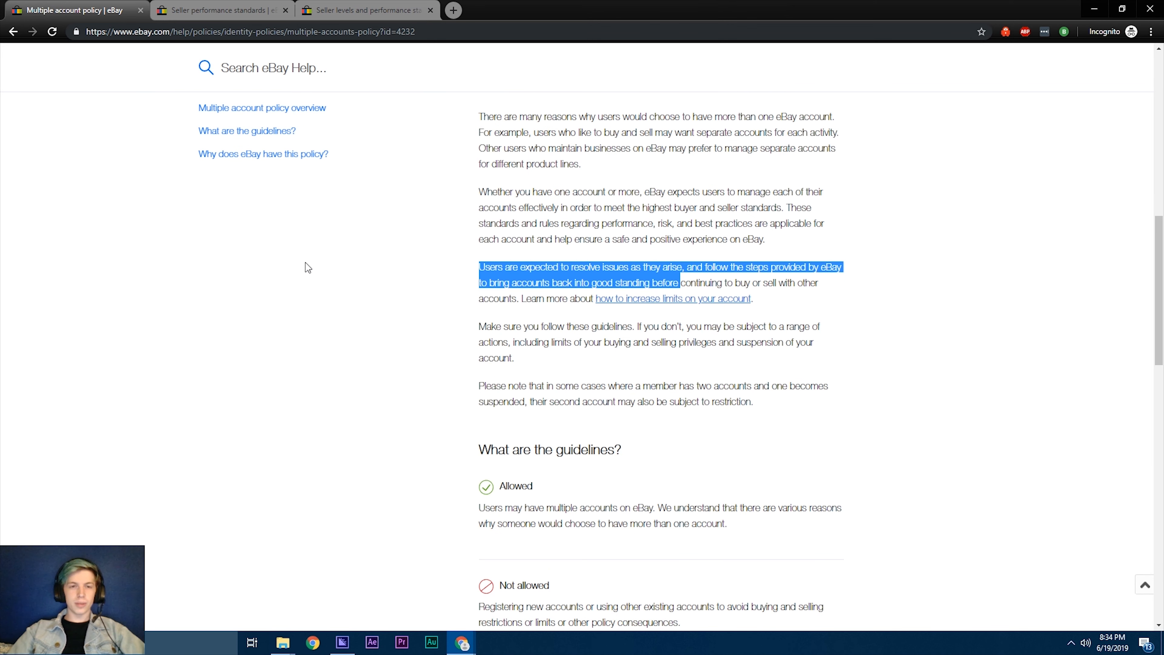
pyautogui.moveTo(414, 251)
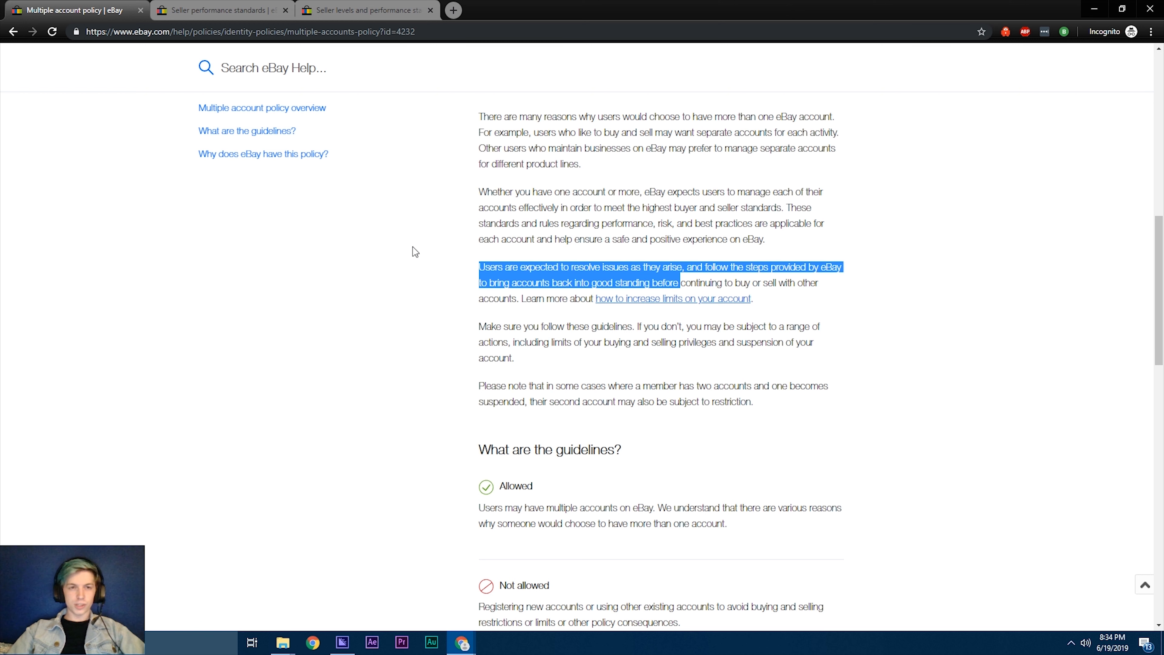
pyautogui.moveTo(607, 297)
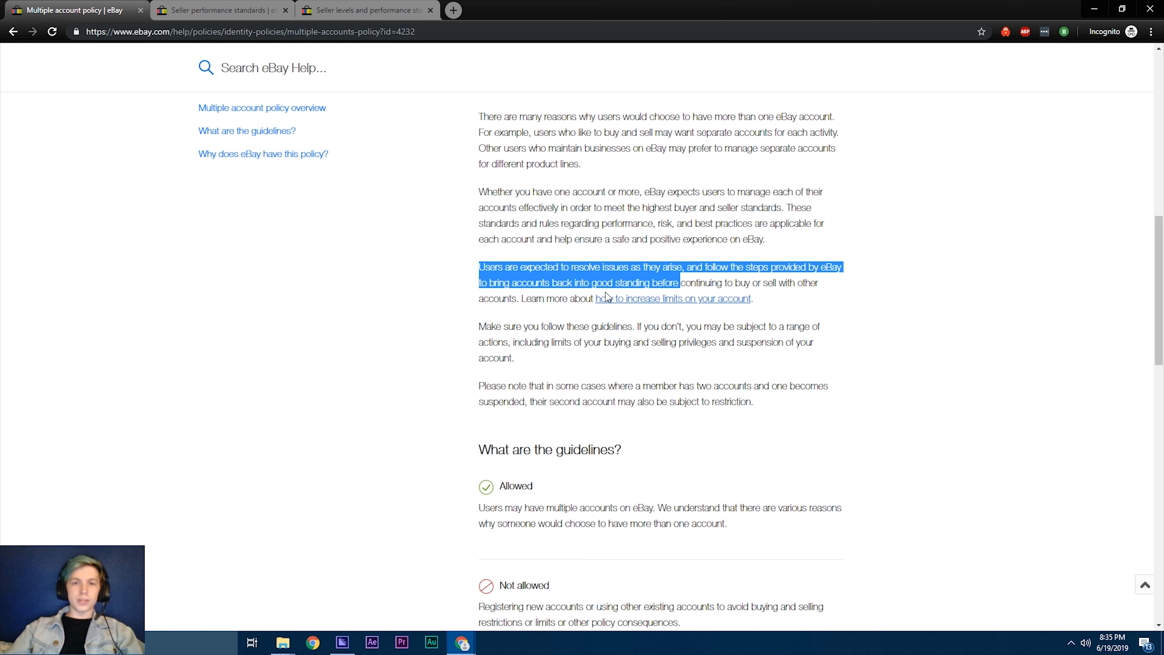
pyautogui.moveTo(649, 454)
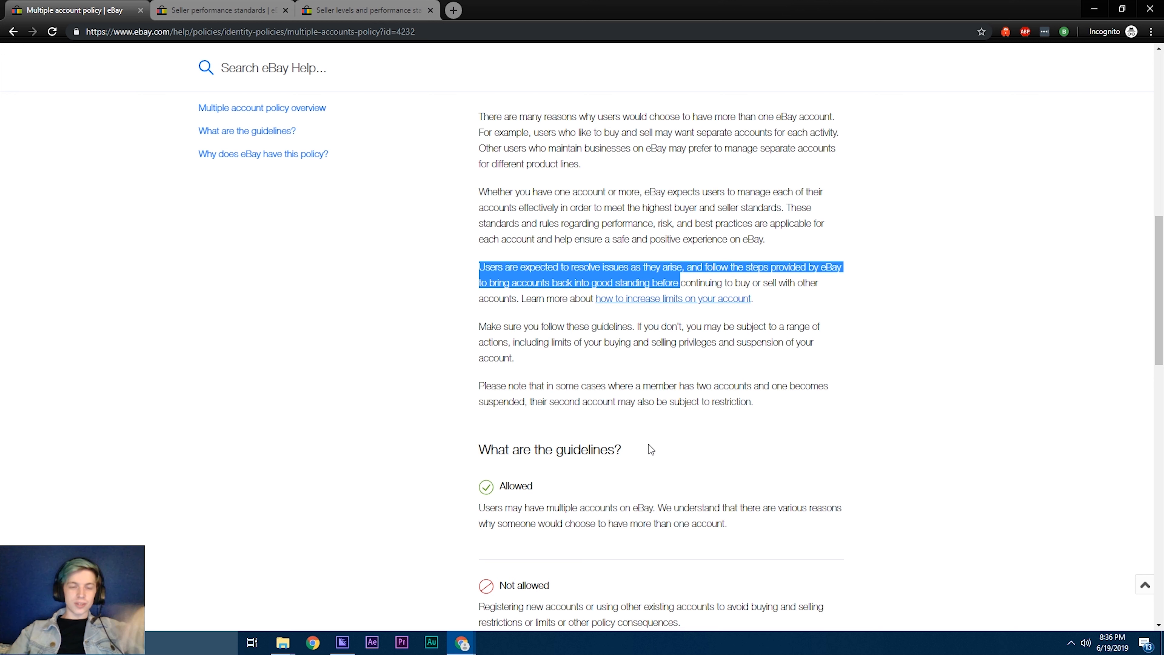
pyautogui.moveTo(495, 388)
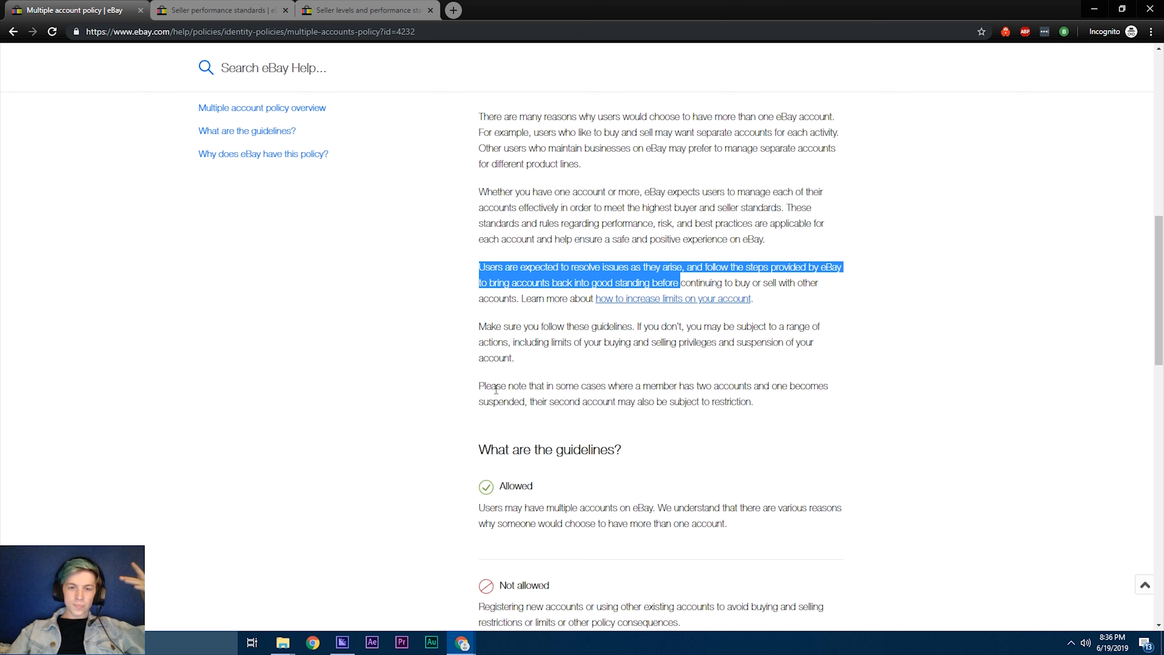
pyautogui.moveTo(692, 481)
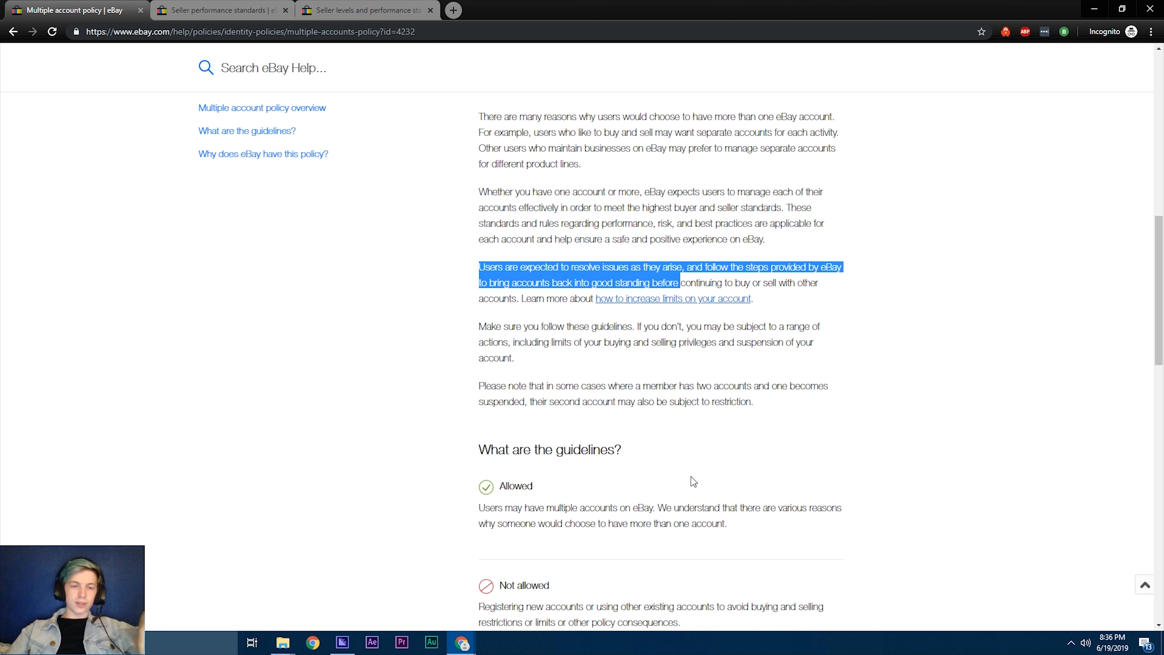
pyautogui.moveTo(605, 353)
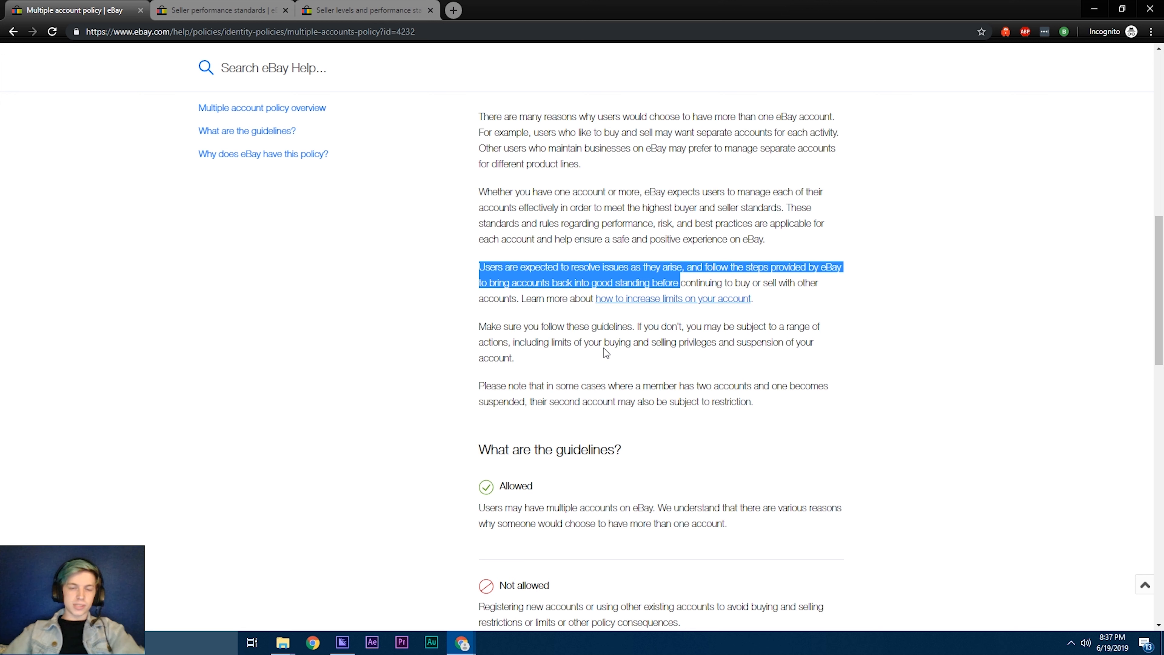
# Step: Scroll down and up through the multiple account policy, clearing the good-standing sentence highlight
pyautogui.scroll(-3)
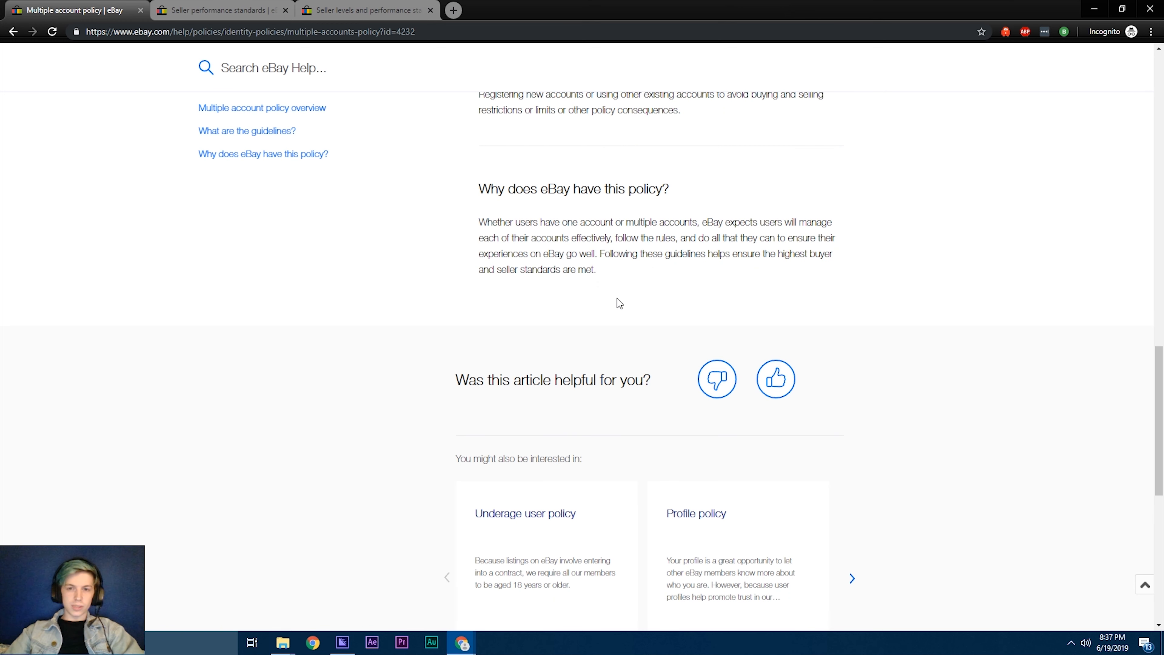
pyautogui.scroll(3)
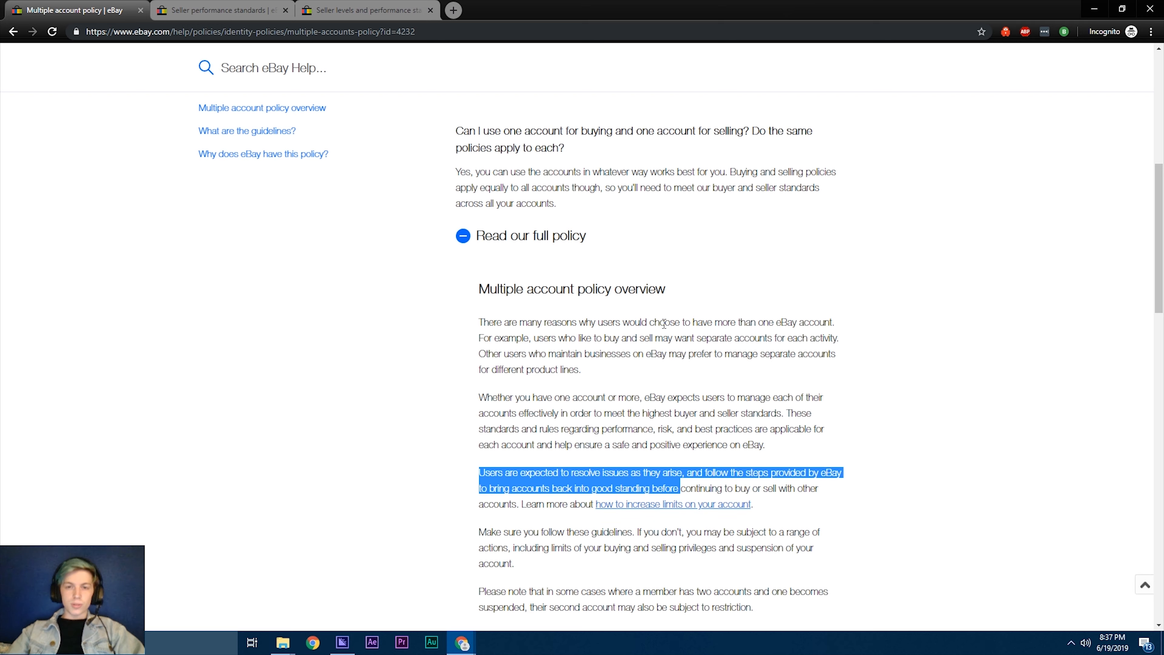
pyautogui.scroll(-3)
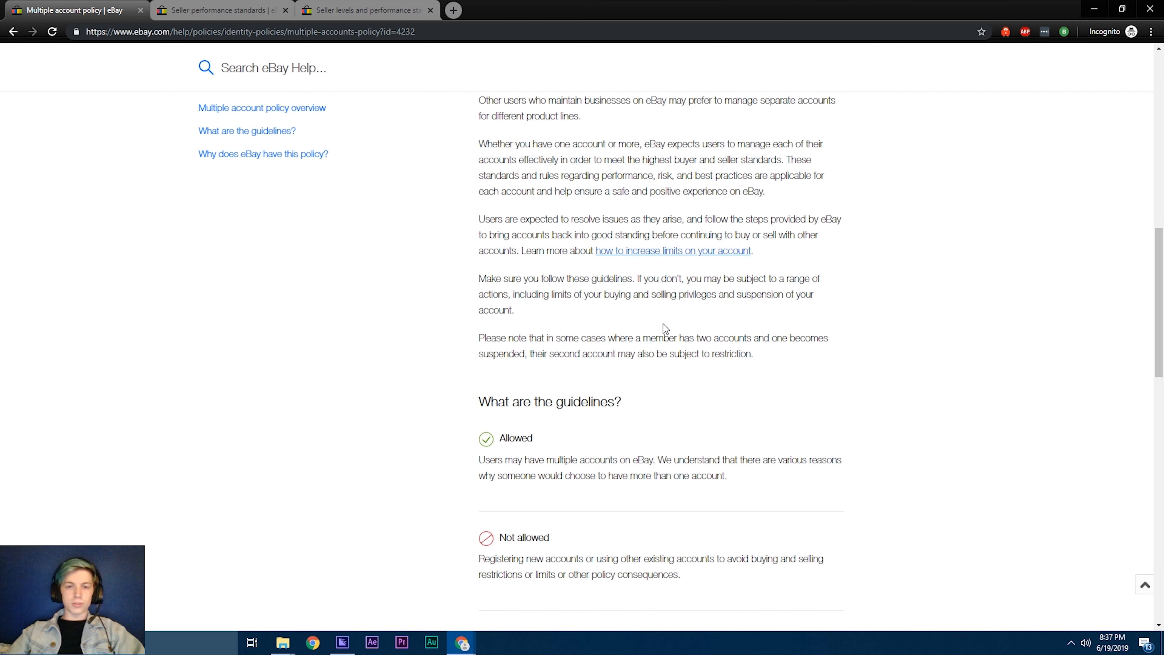
pyautogui.scroll(3)
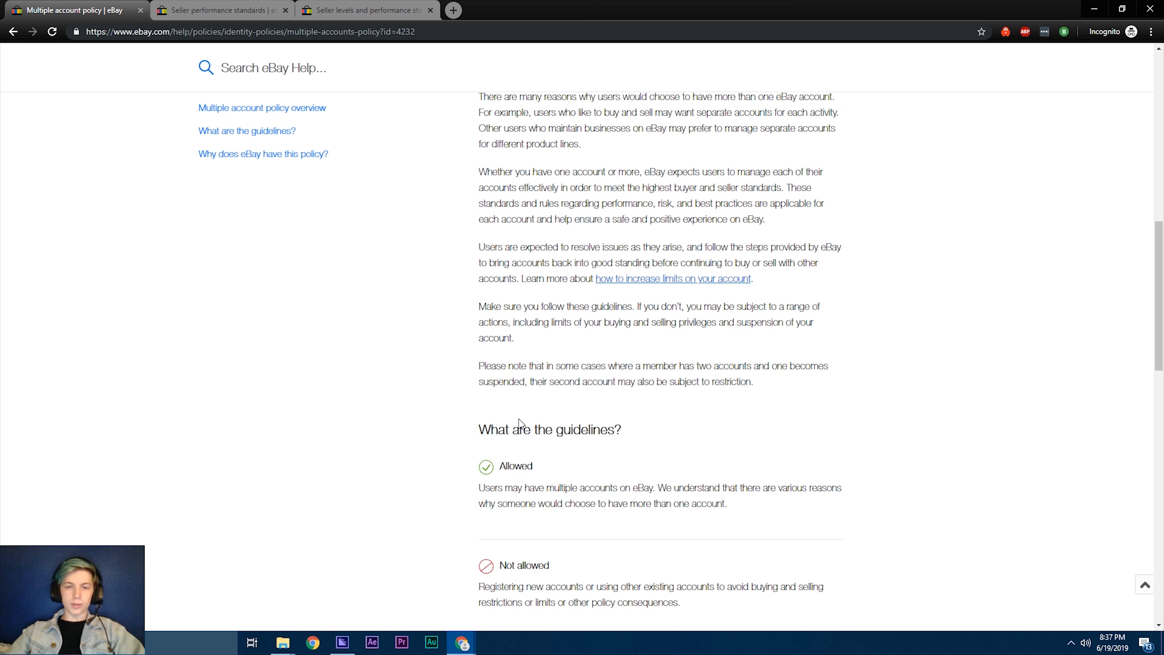
pyautogui.scroll(-3)
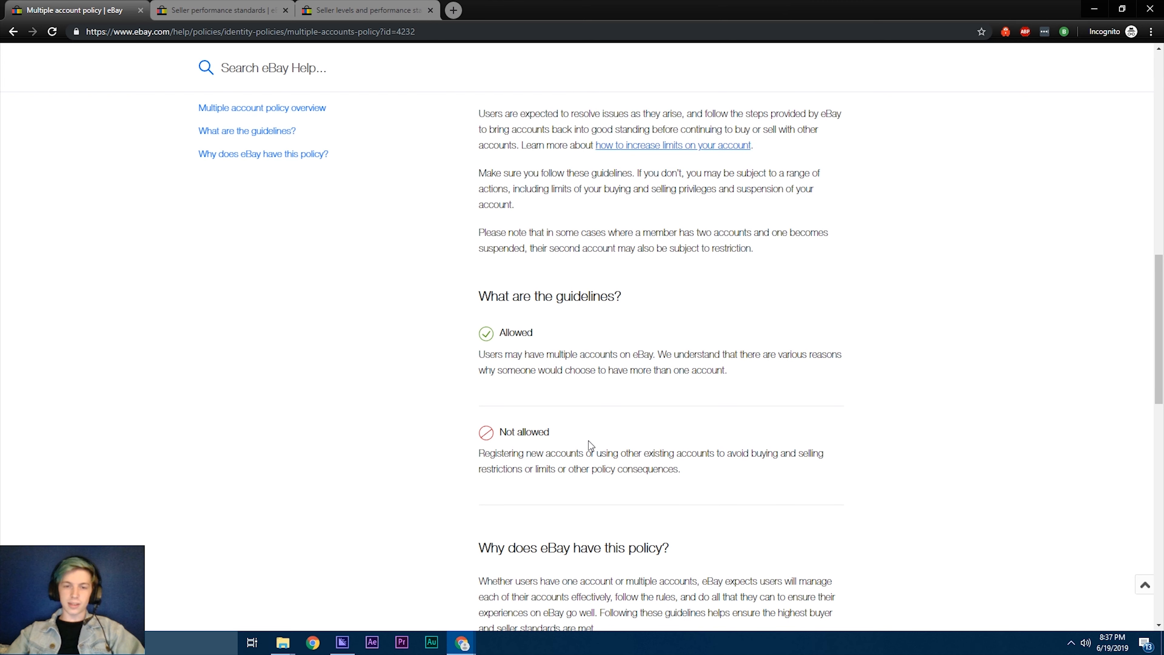